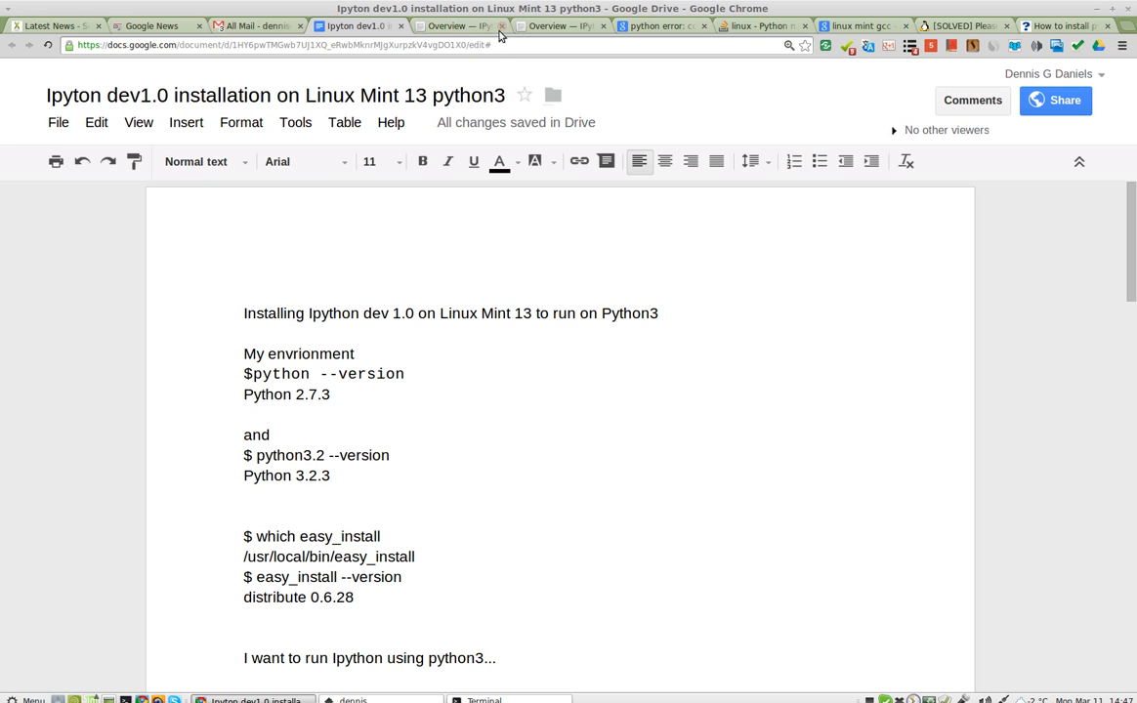
Dismiss the rename prompt, visit ipython.org showing 1.0.dev, and return to the notes tab.
left_click(502, 25)
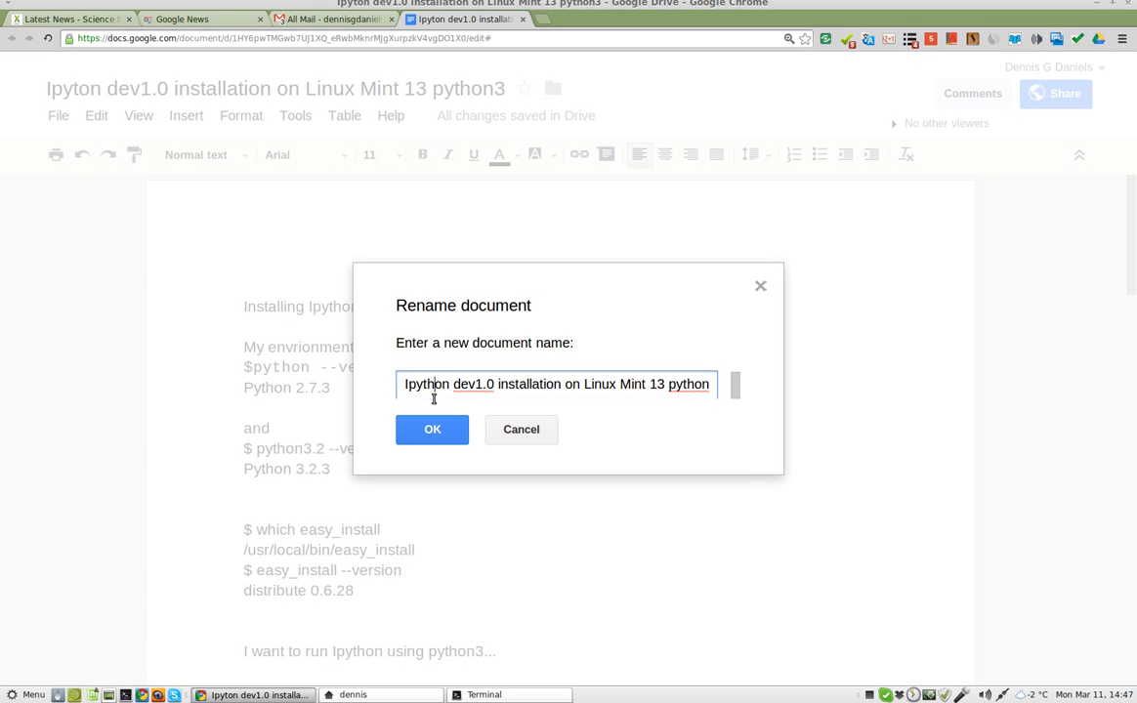
left_click(432, 429)
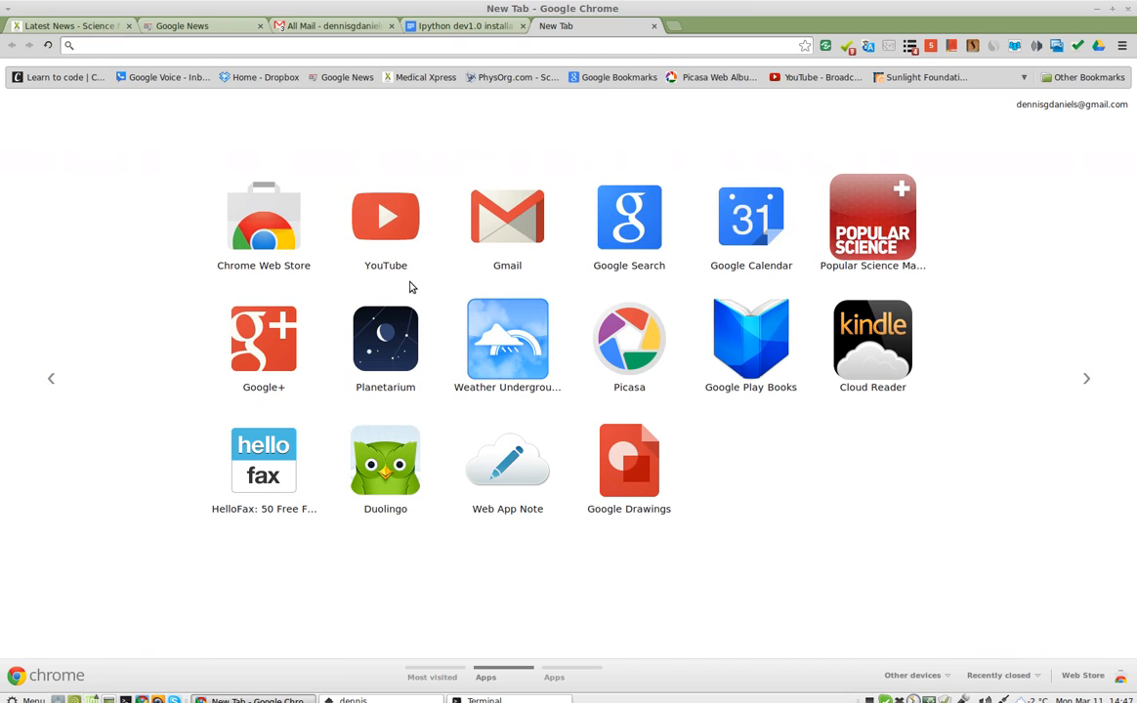
left_click(596, 26)
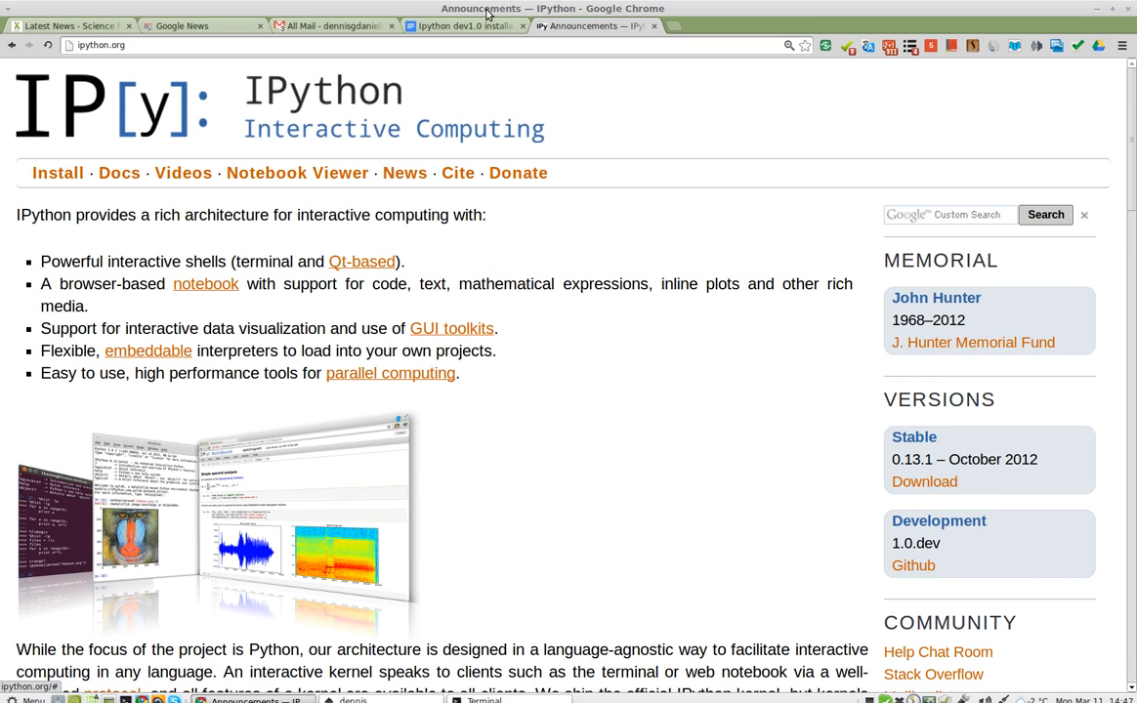
mouse_move(476, 39)
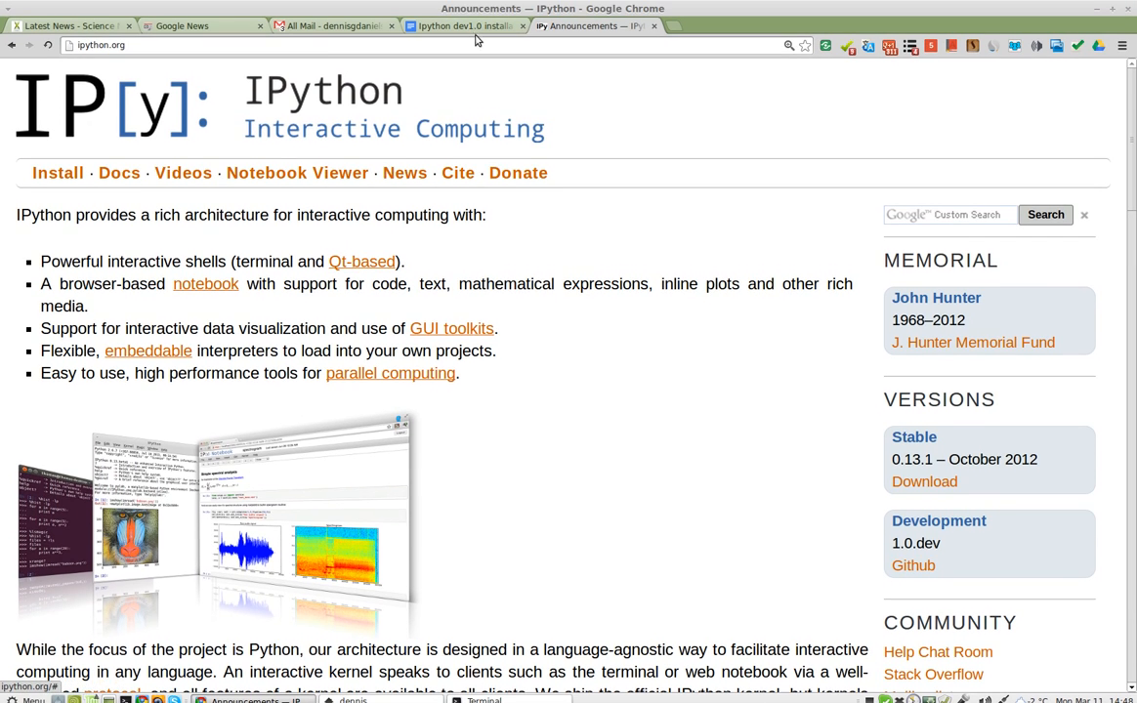
left_click(459, 26)
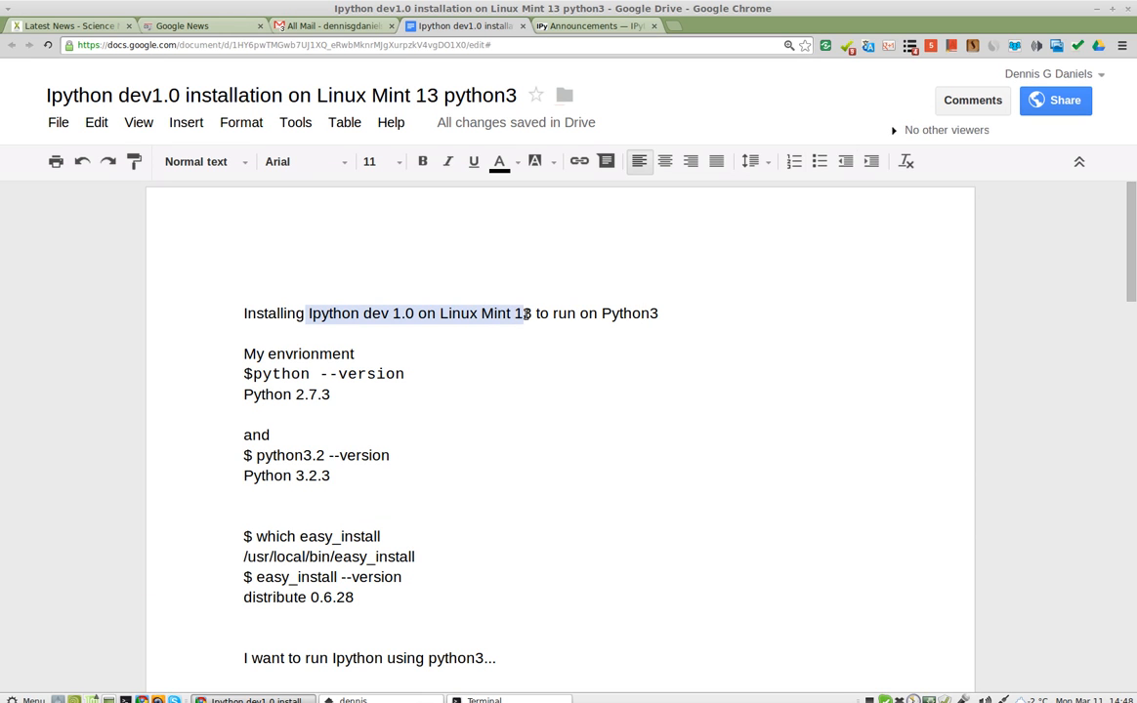
mouse_move(606, 313)
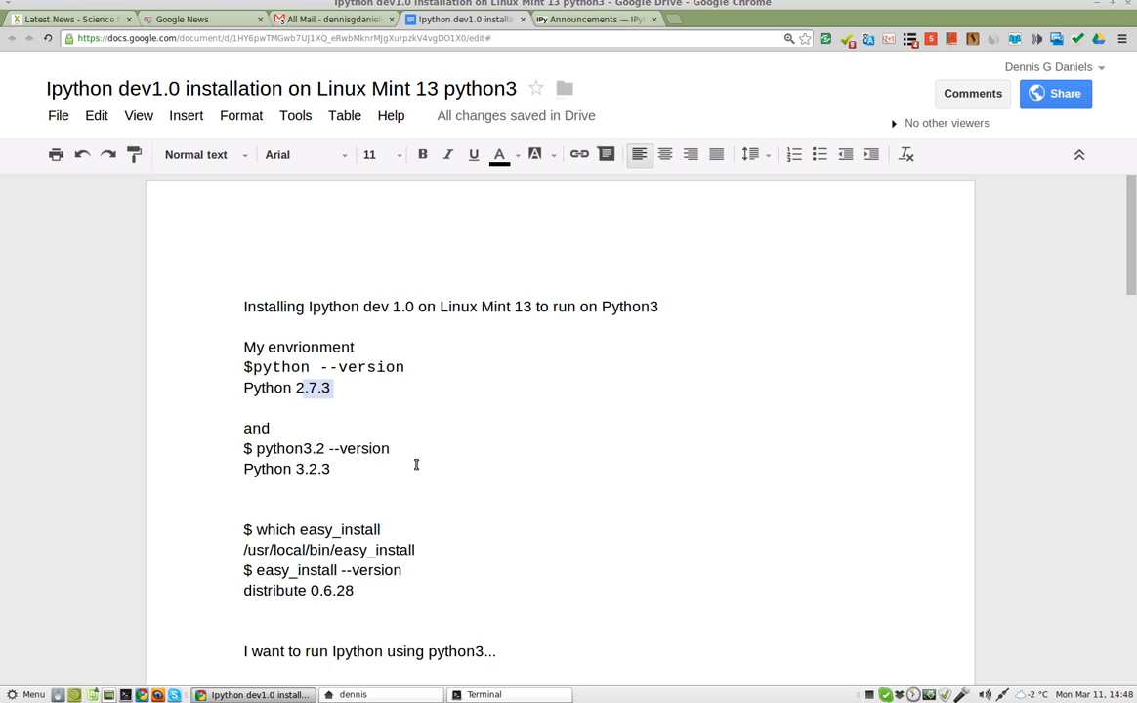
scroll("down", 3)
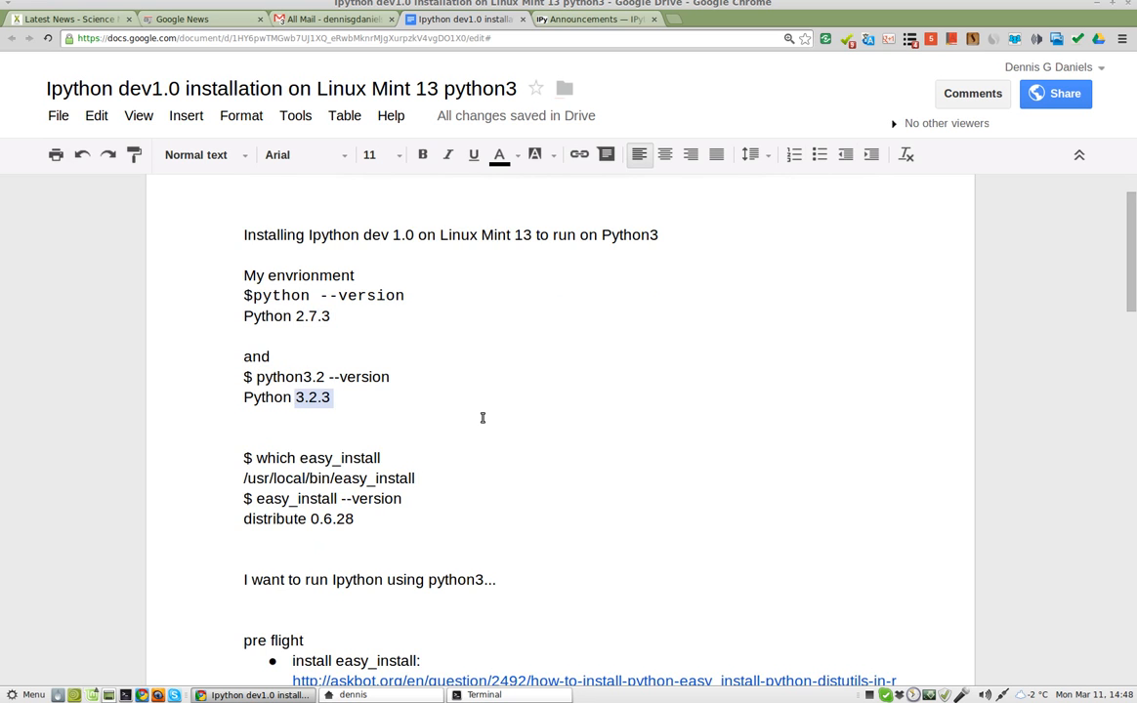
scroll("down", 3)
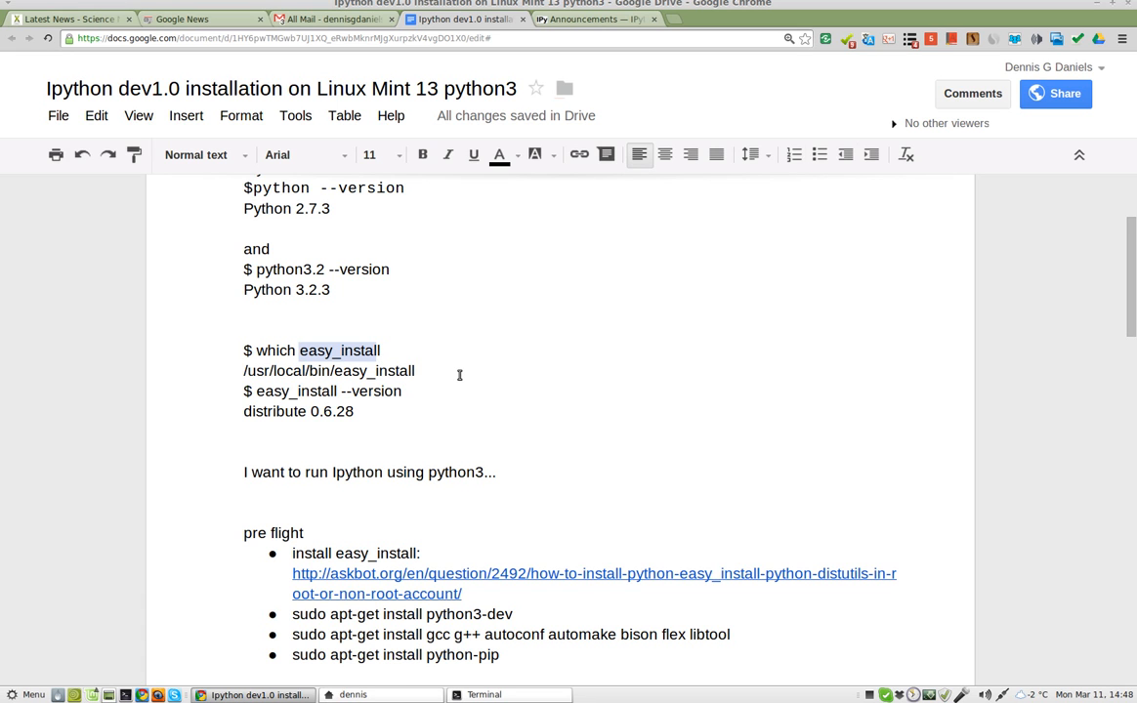
scroll("down", 3)
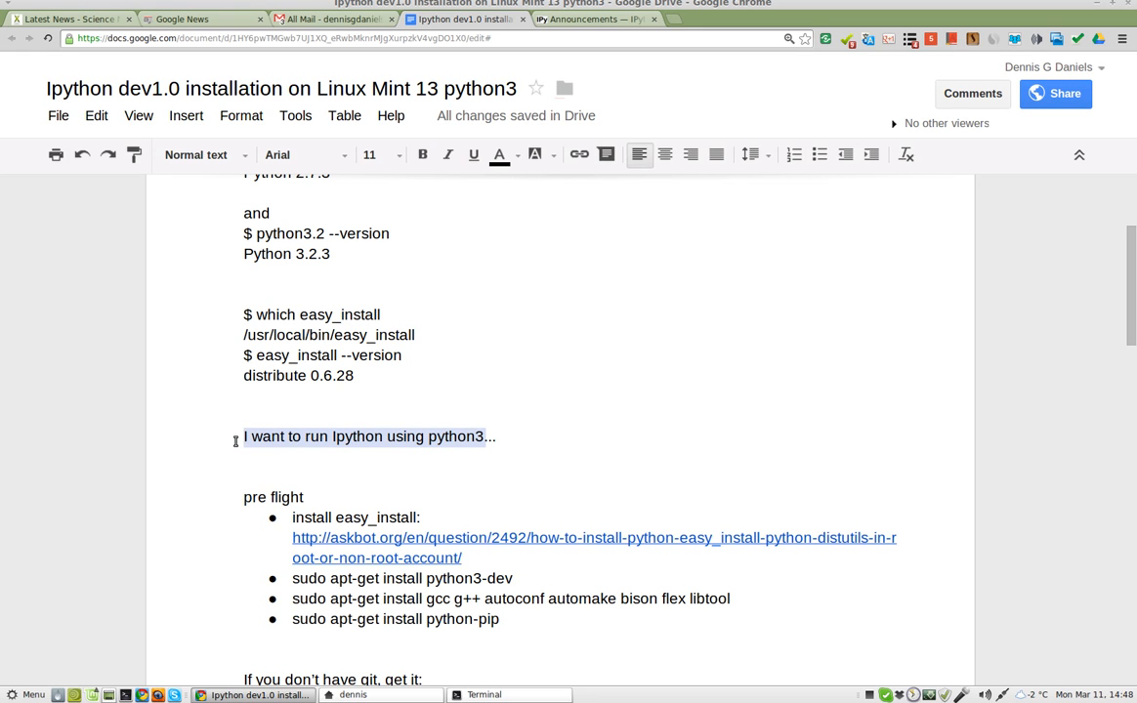
mouse_move(459, 438)
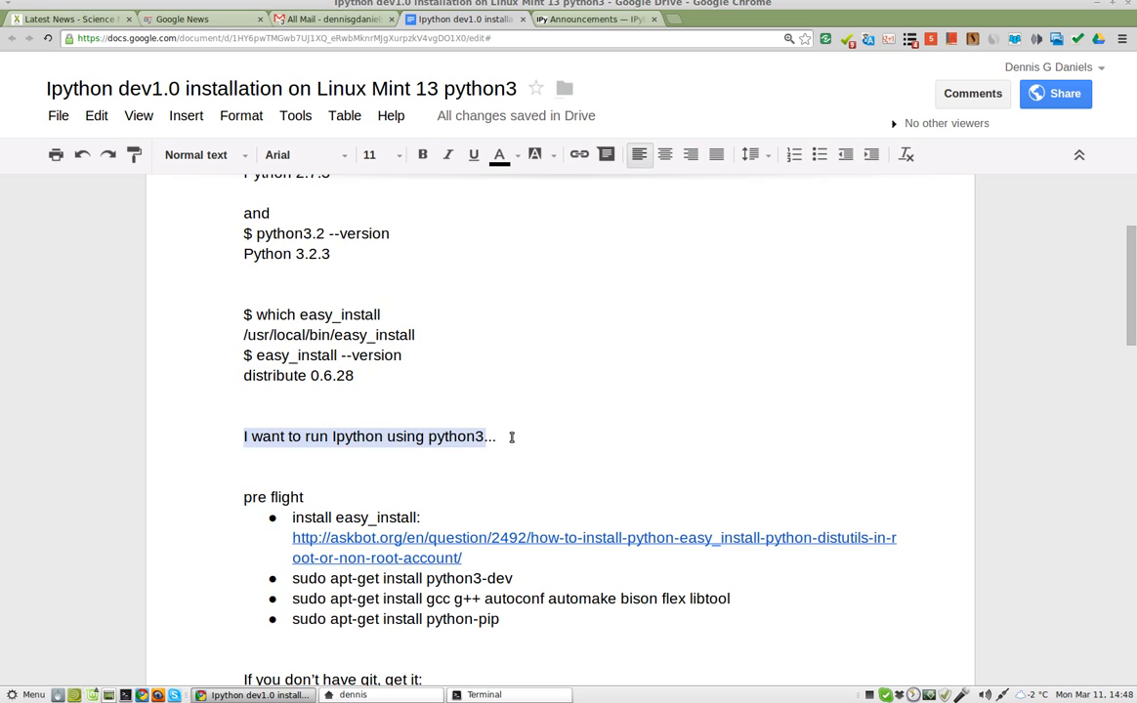
scroll("down", 3)
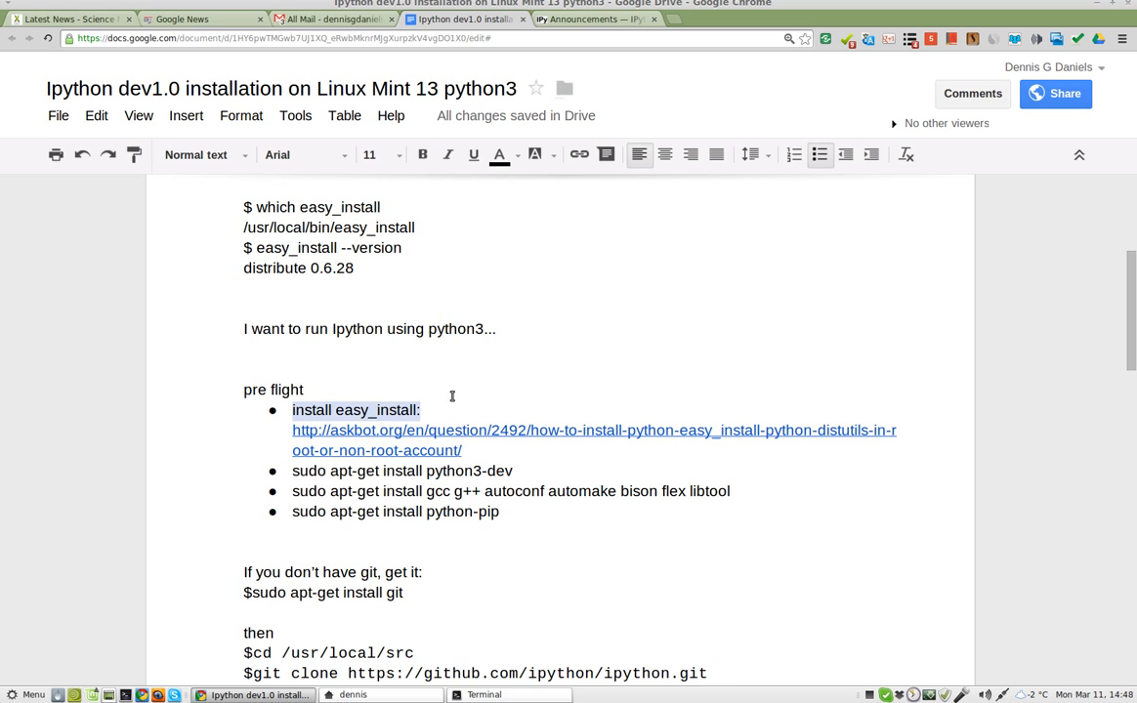
scroll("down", 3)
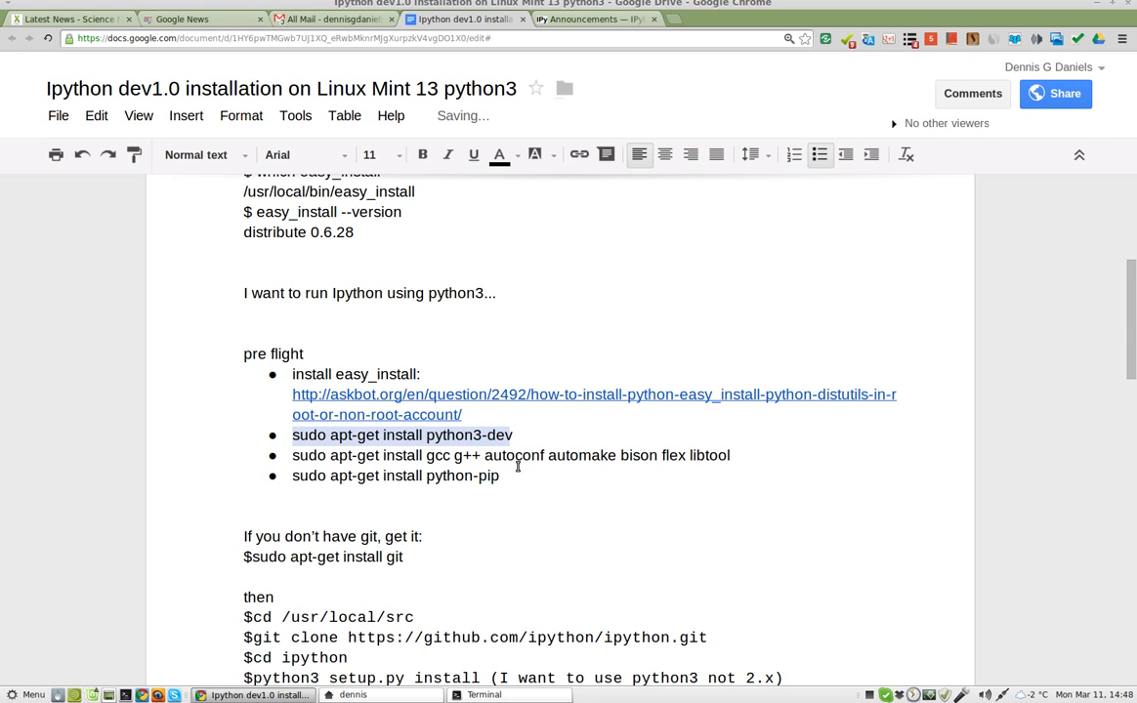
scroll("down", 3)
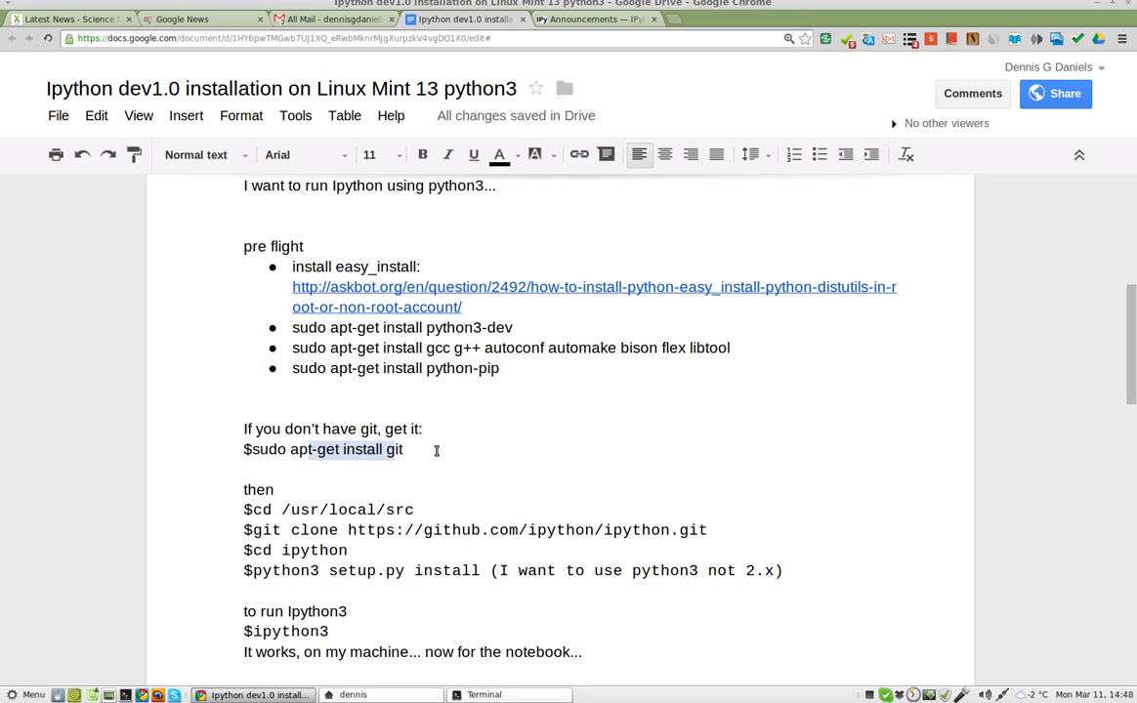
scroll("up", 3)
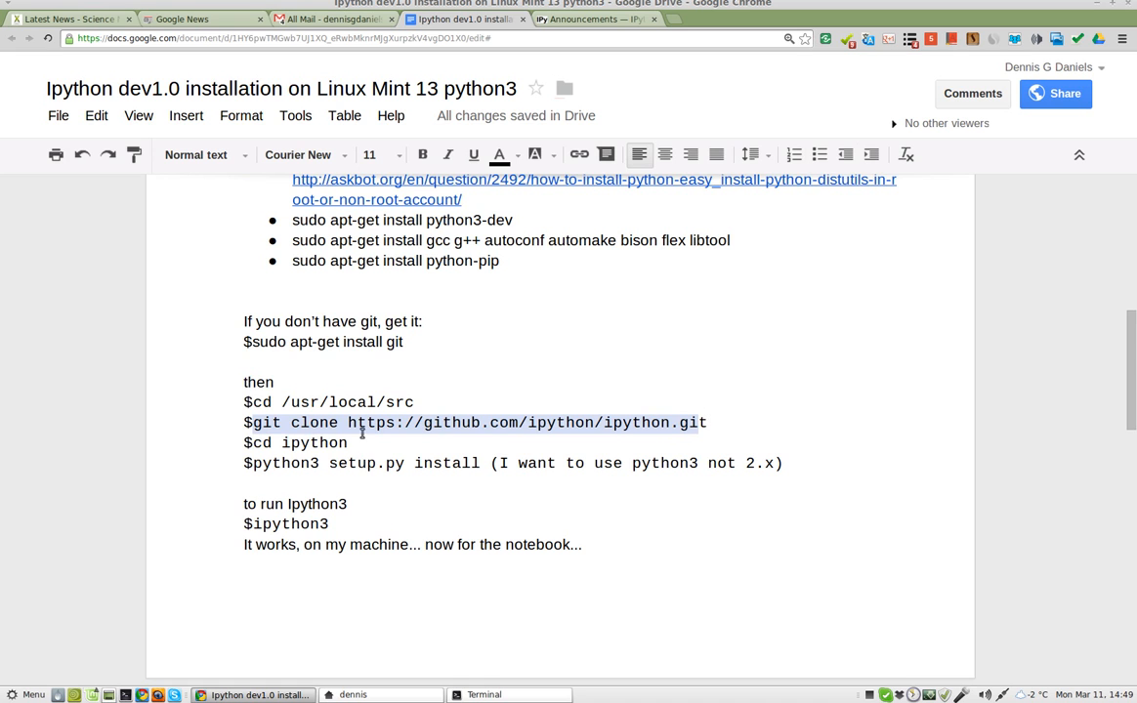
mouse_move(313, 463)
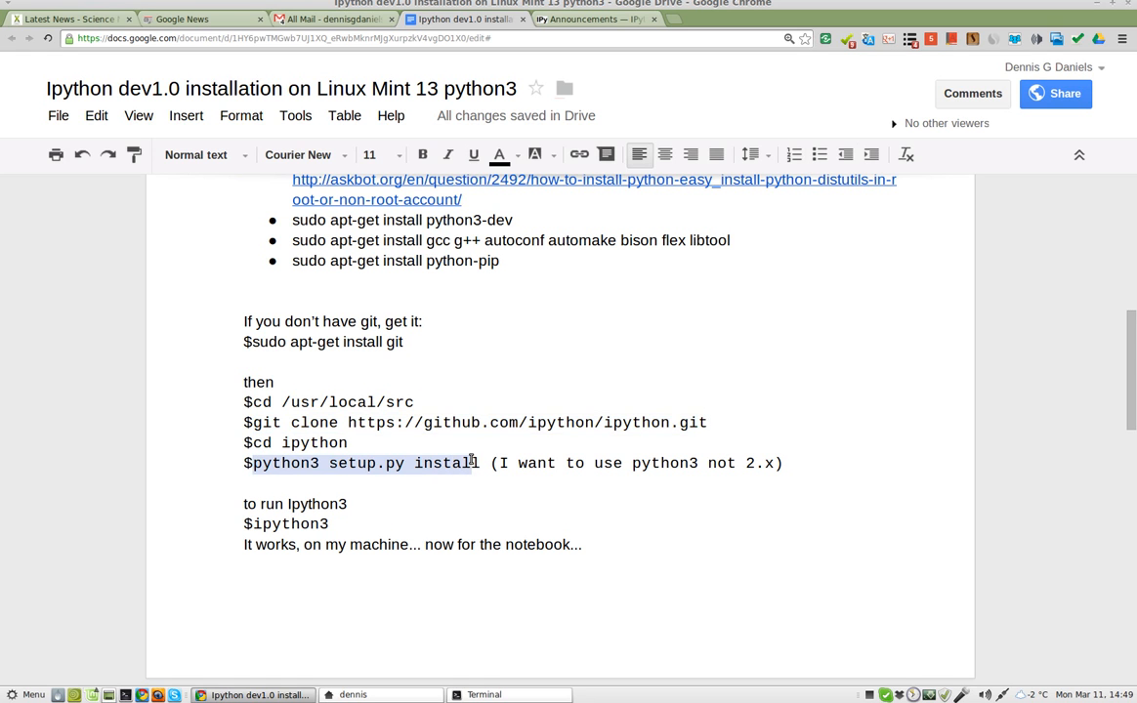
scroll("down", 3)
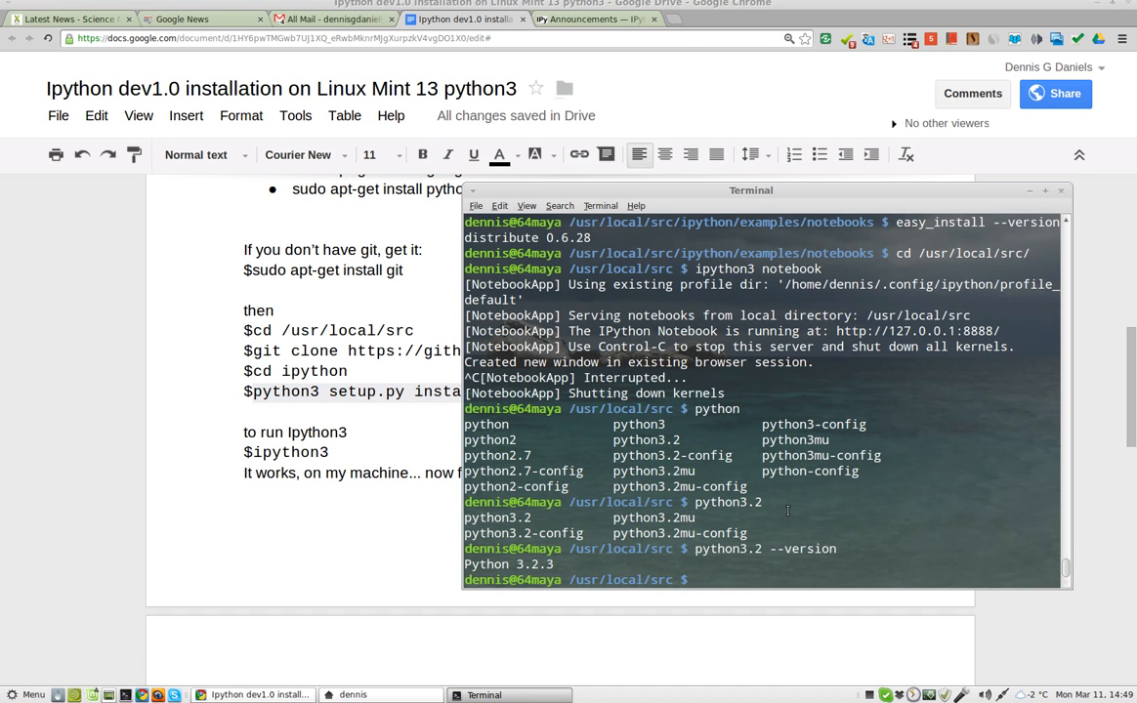
Clear the terminal, launch ipython3 to see the 1.0.dev / Python 3.2.3 banner, then exit with y.
type("clear")
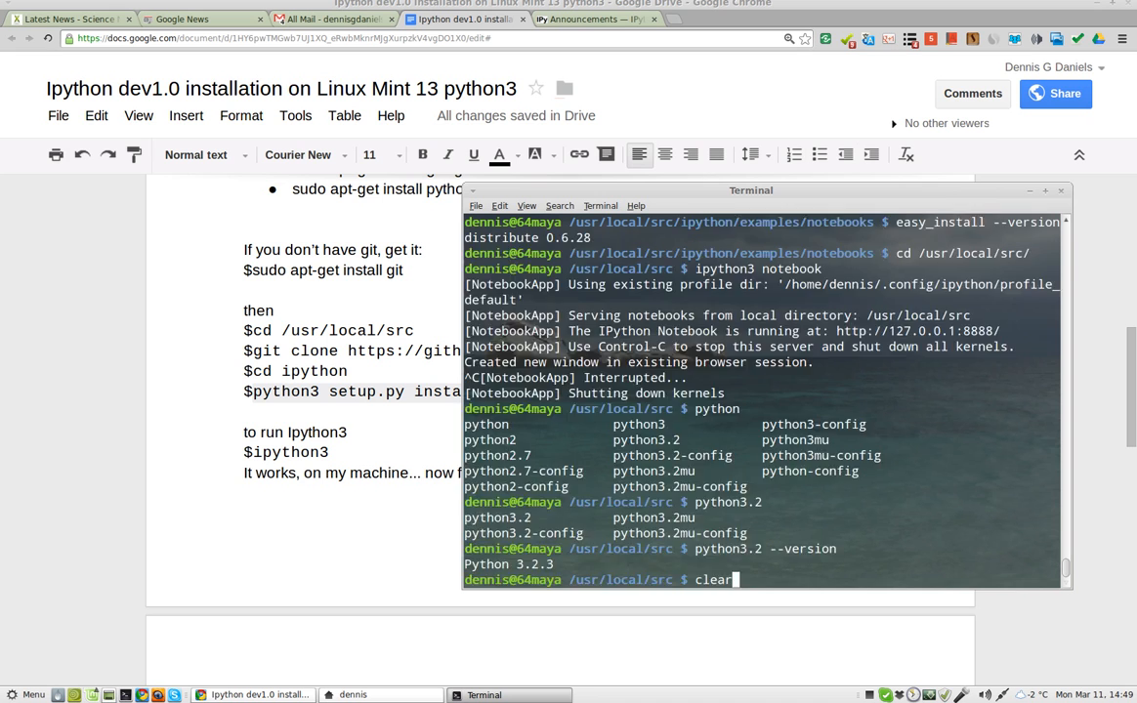
key("Return")
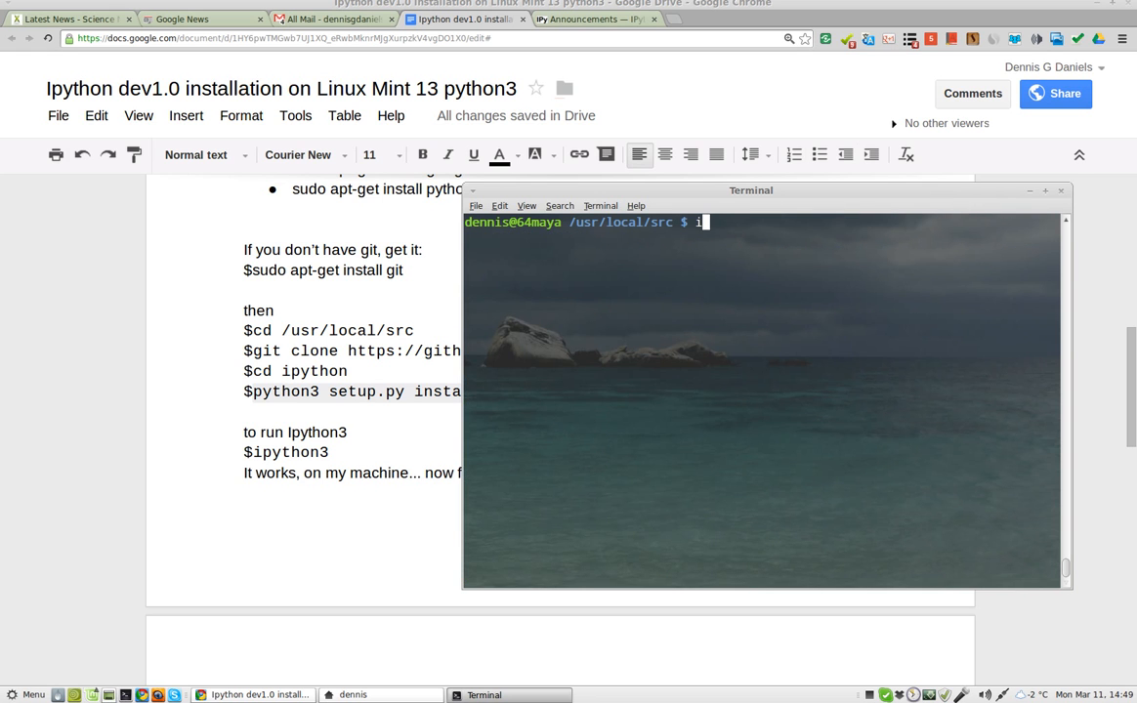
type("p")
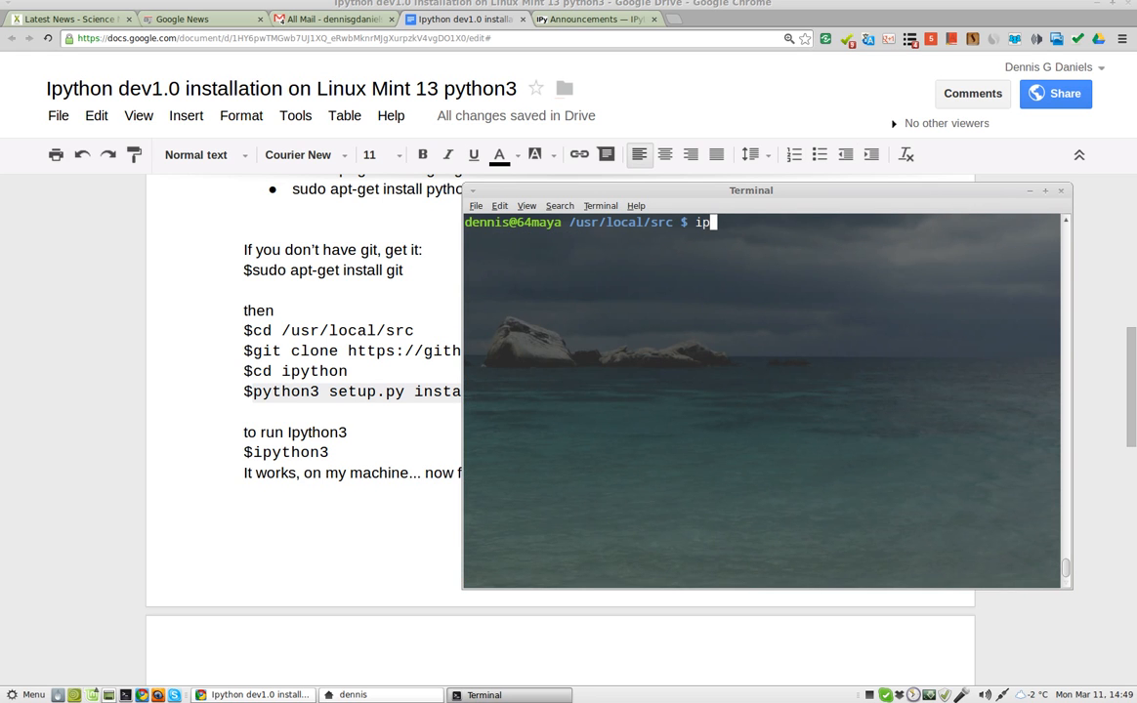
type("ython3")
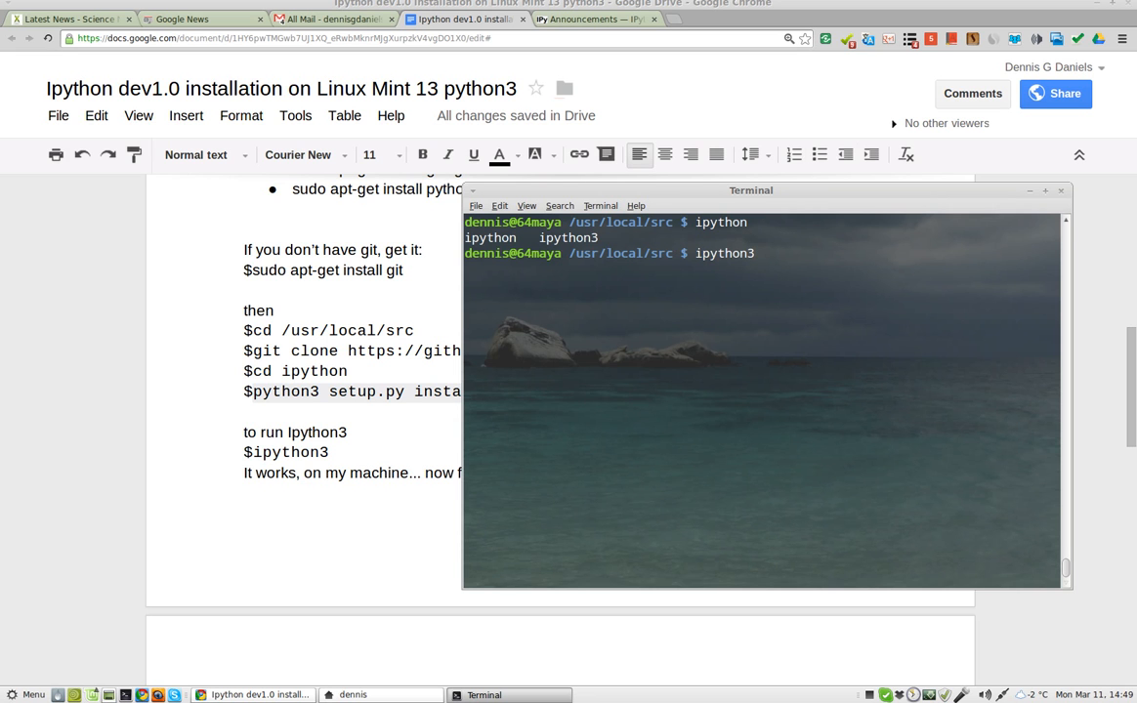
key("Return")
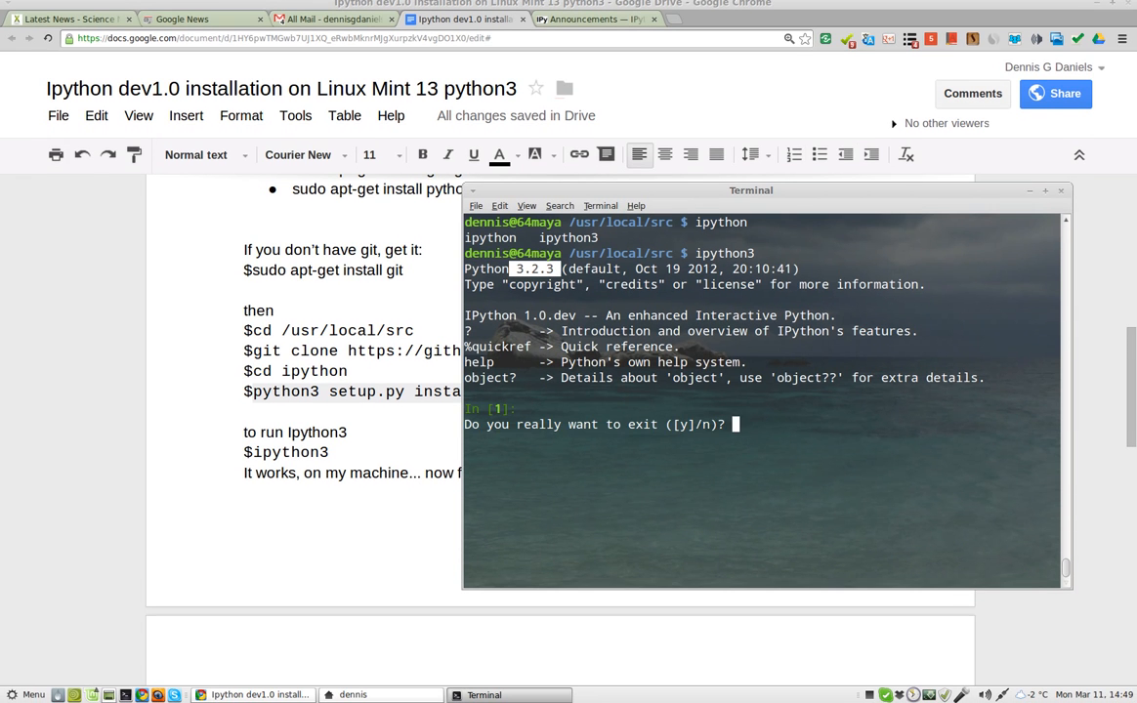
type("y")
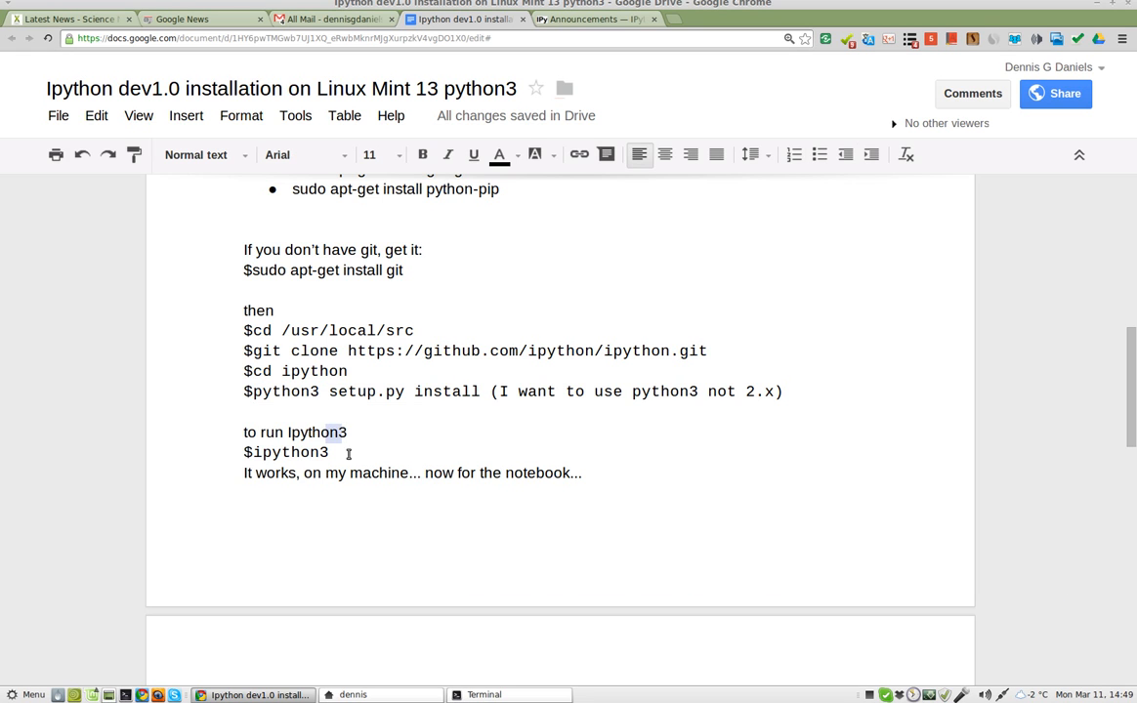
Move the '(easier…' explanation onto its own line and make it a bulleted note.
left_click_drag(246, 330, 598, 391)
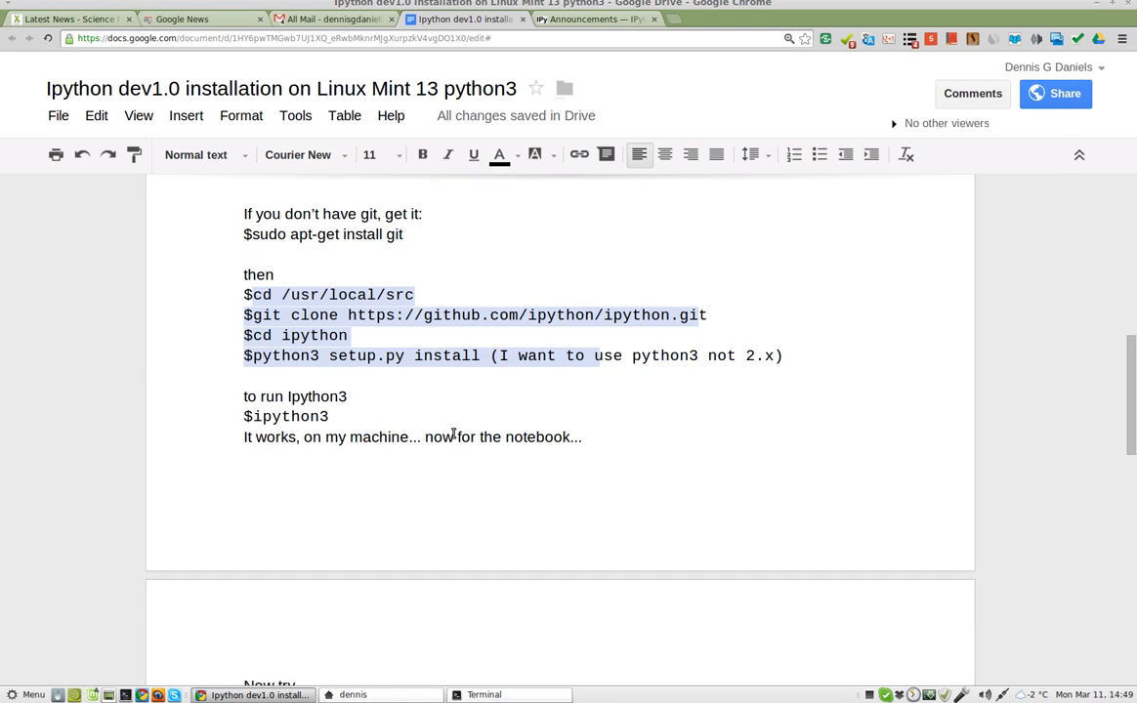
scroll("down", 3)
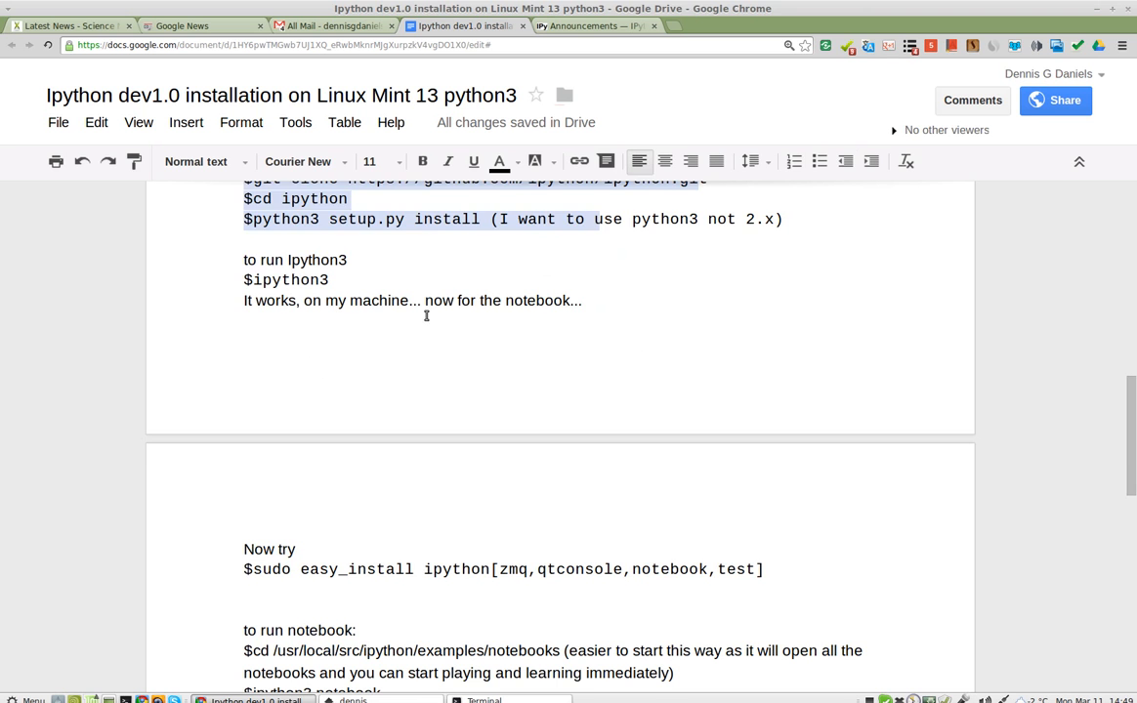
scroll("down", 3)
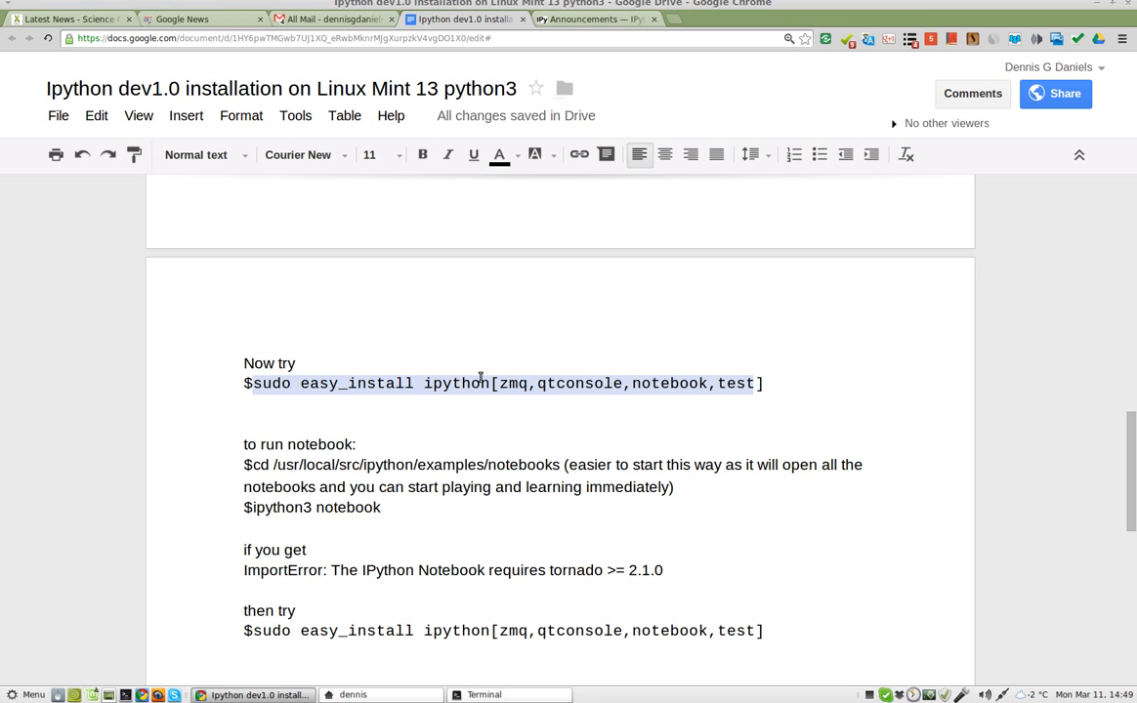
mouse_move(584, 383)
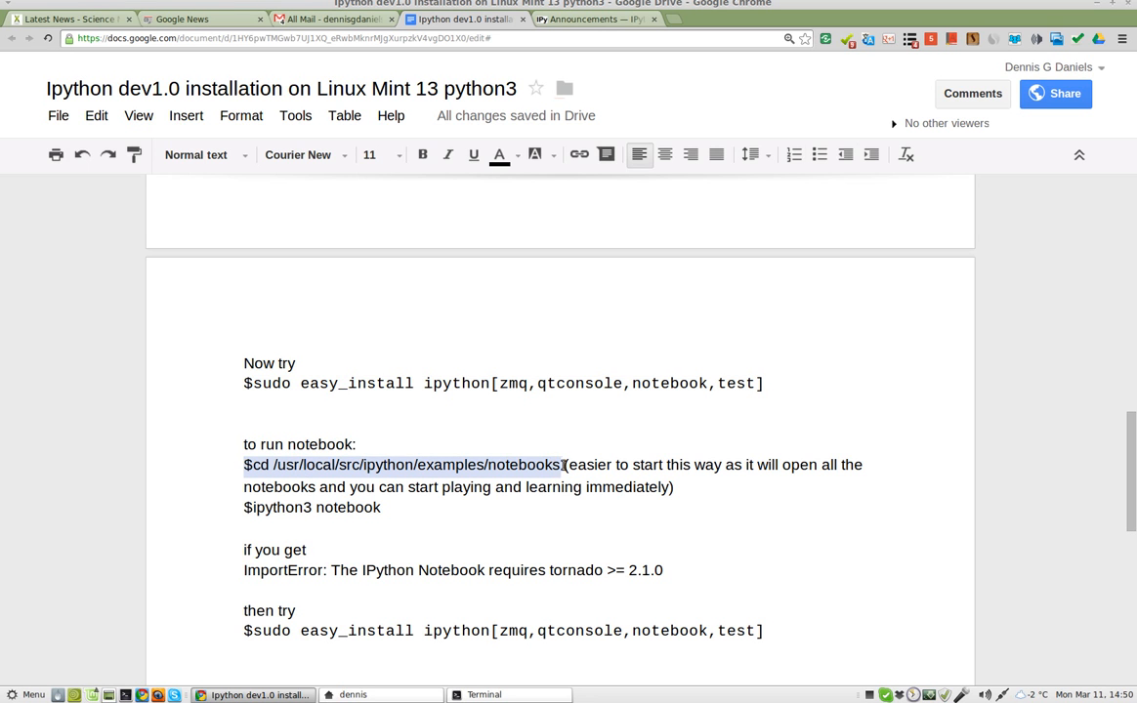
left_click(195, 160)
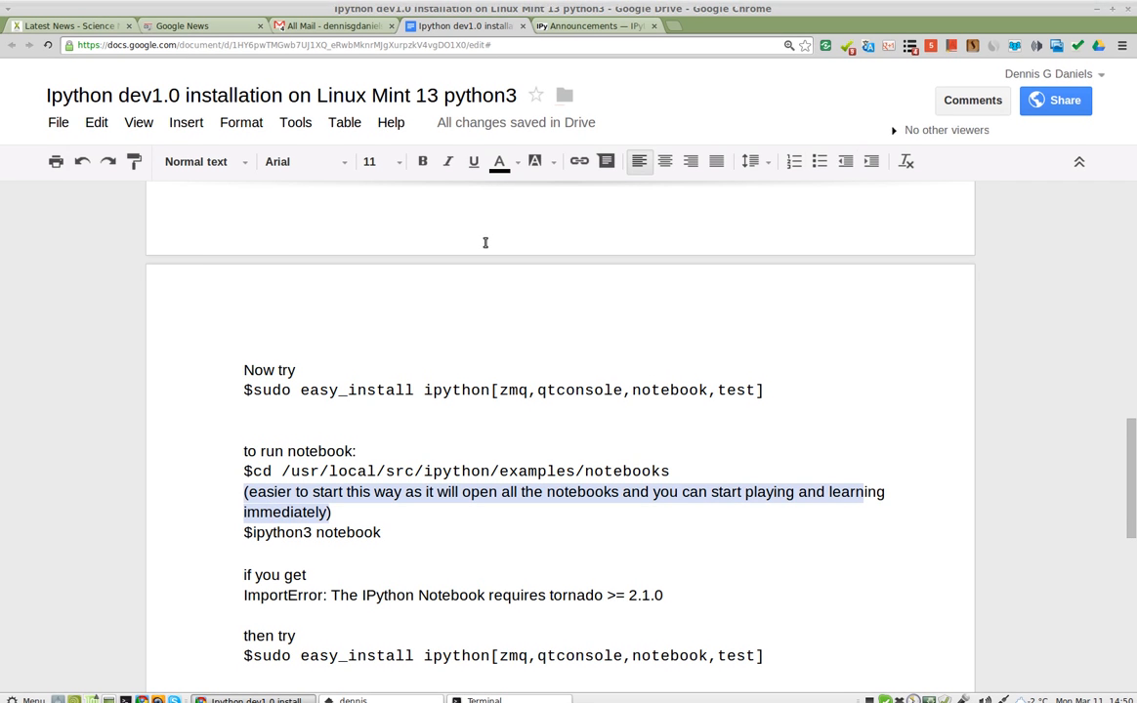
mouse_move(820, 160)
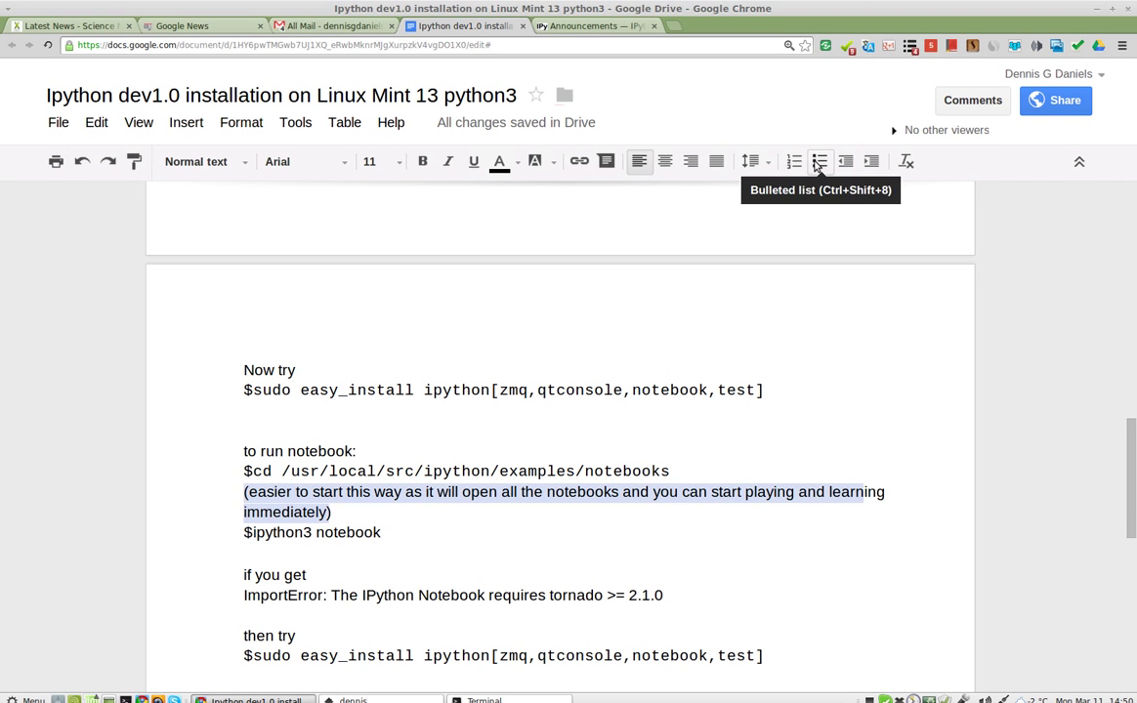
left_click(819, 160)
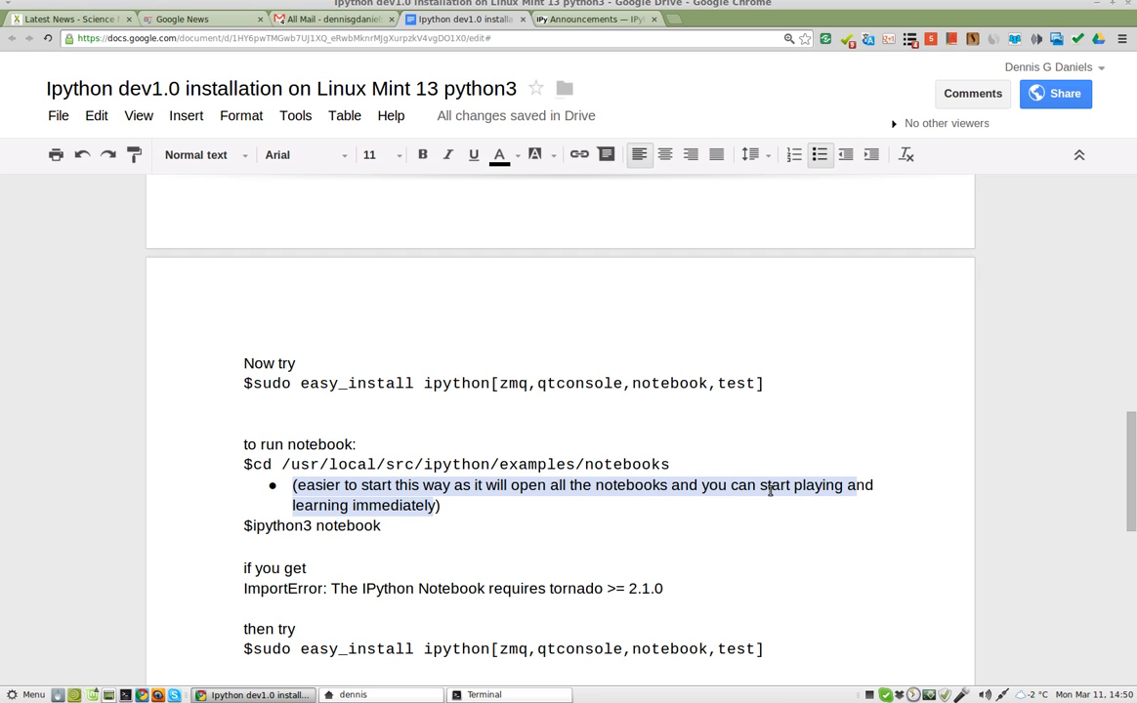
mouse_move(500, 508)
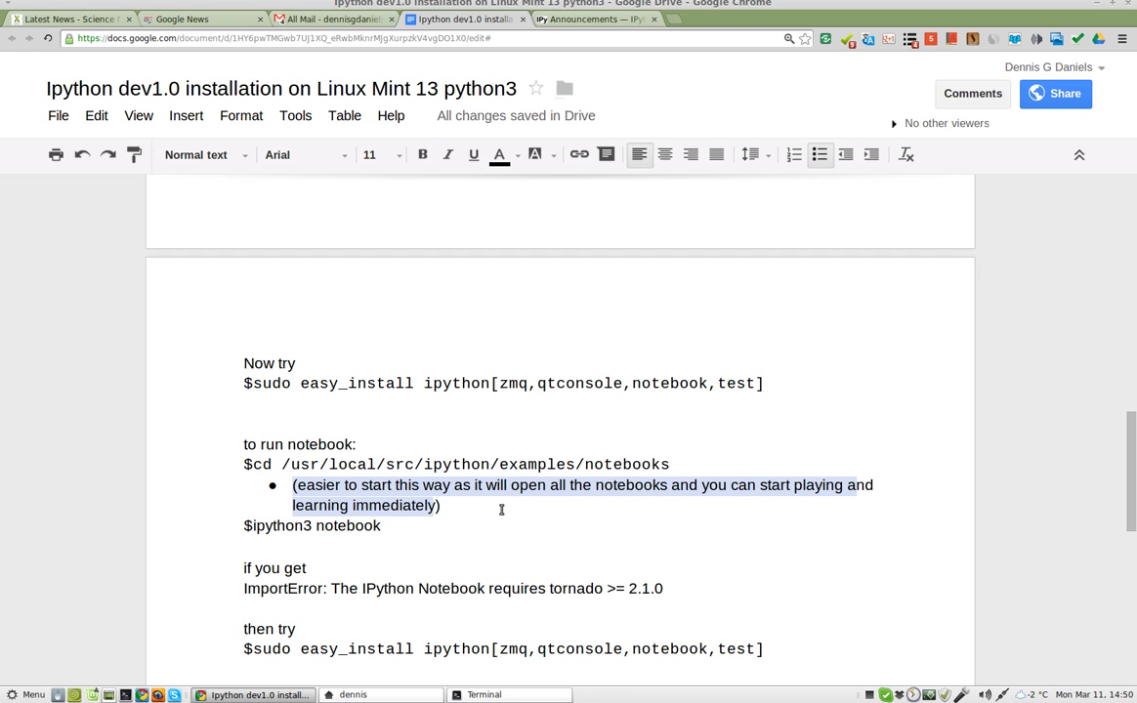
Mark the notebooks folder path and switch over to the terminal.
left_click(359, 465)
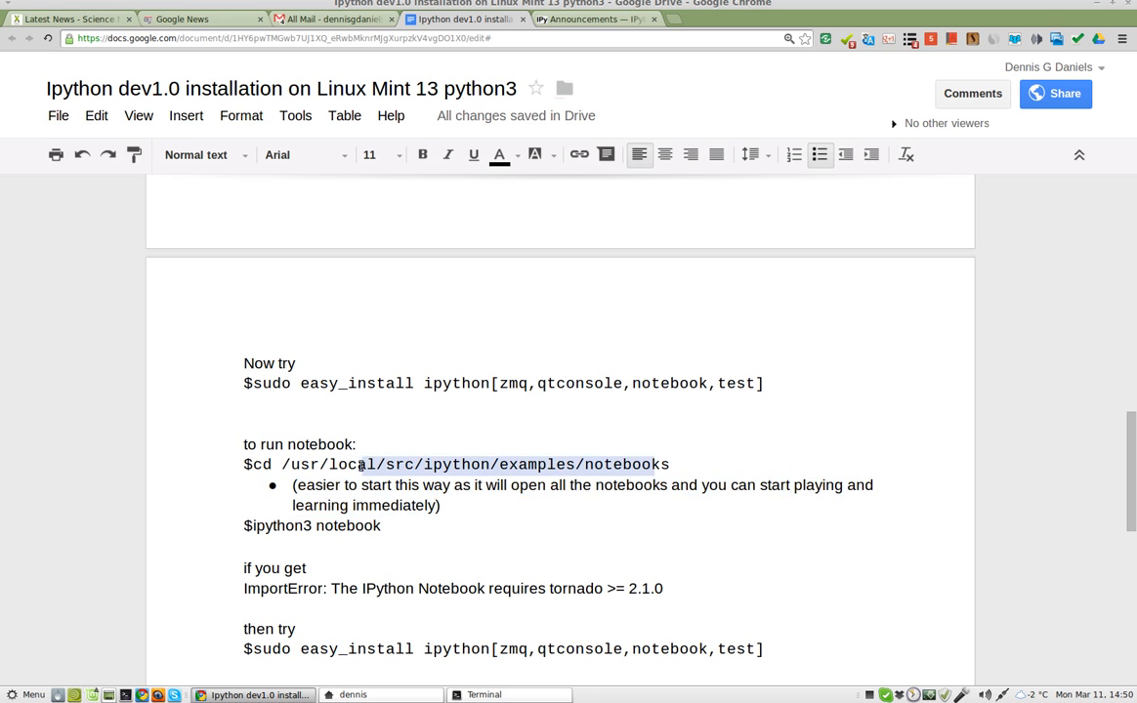
left_click(297, 154)
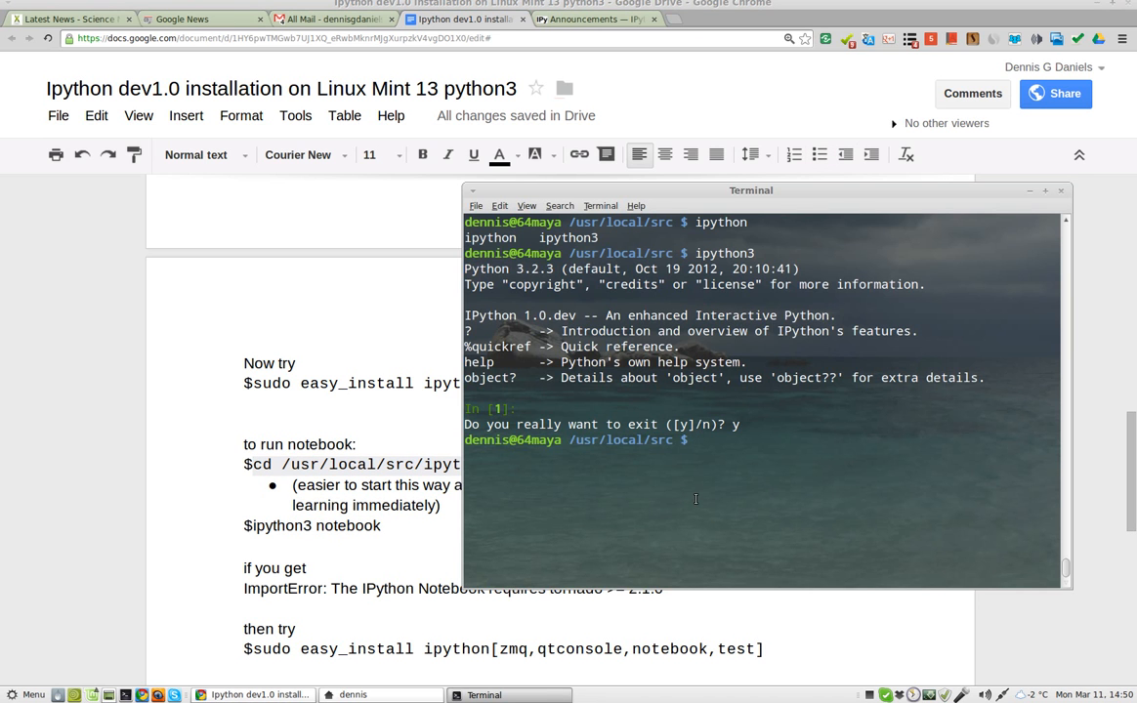
Go to /usr/local/src/ipython/examples/notebooks and launch 'ipython3 notebook'.
type("cd /usr/local/src/ipython/examples/notebooks")
type("ls")
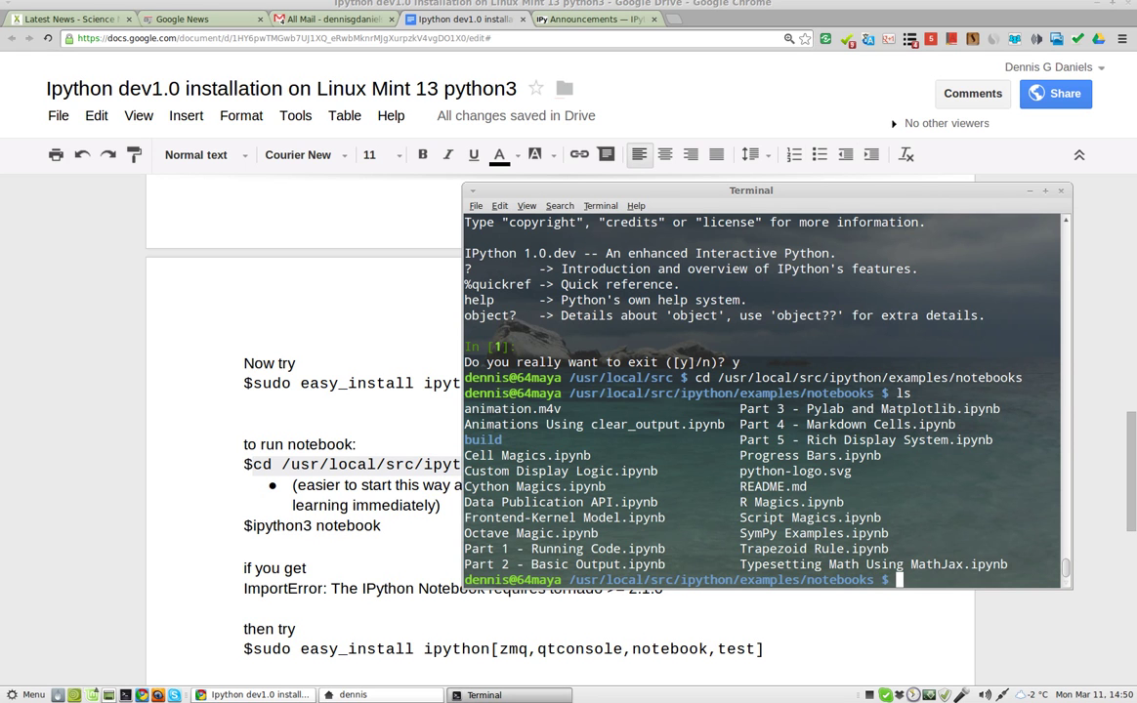
type("i")
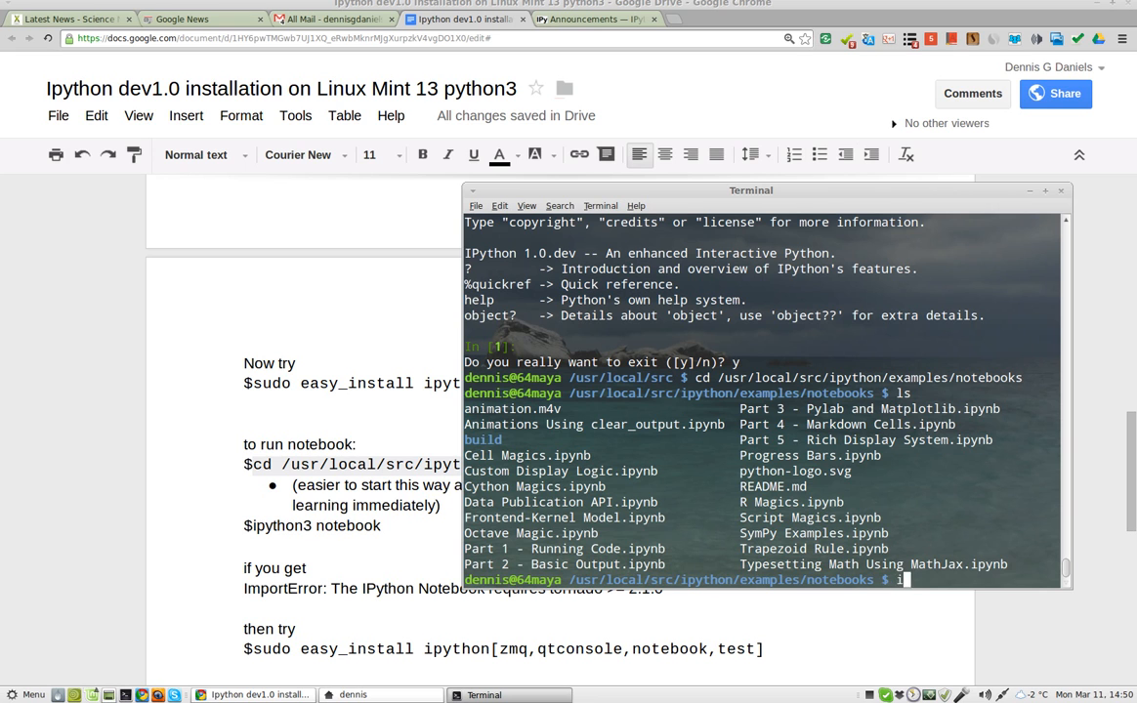
type("python")
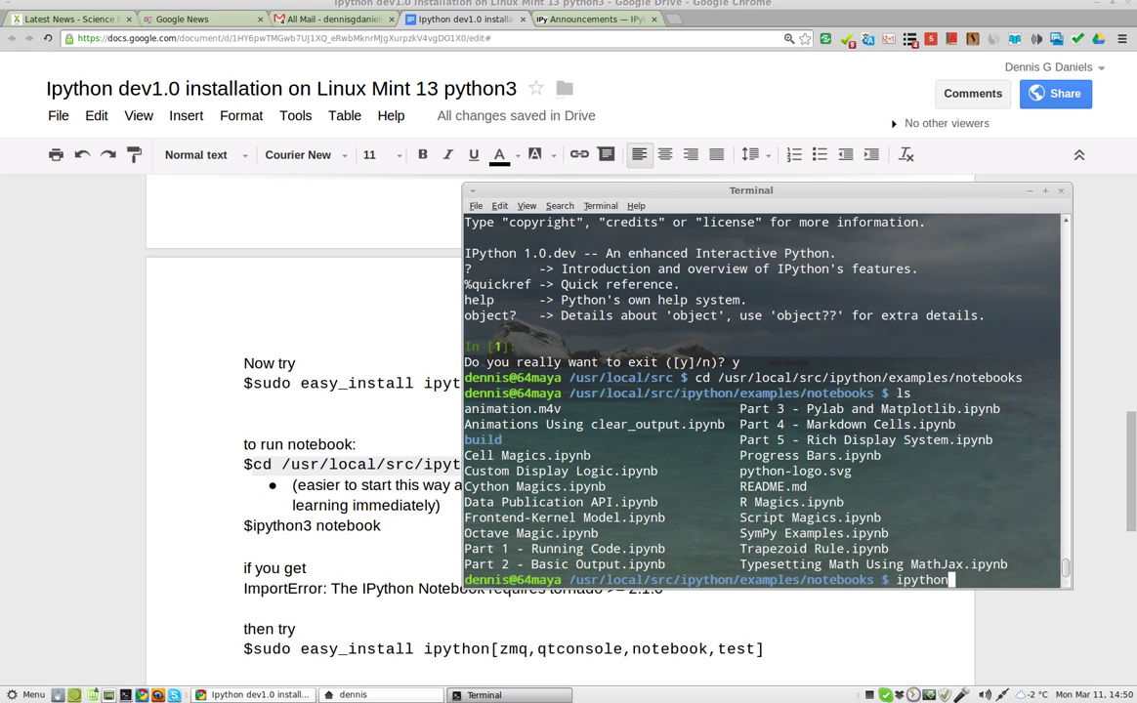
type("3 no")
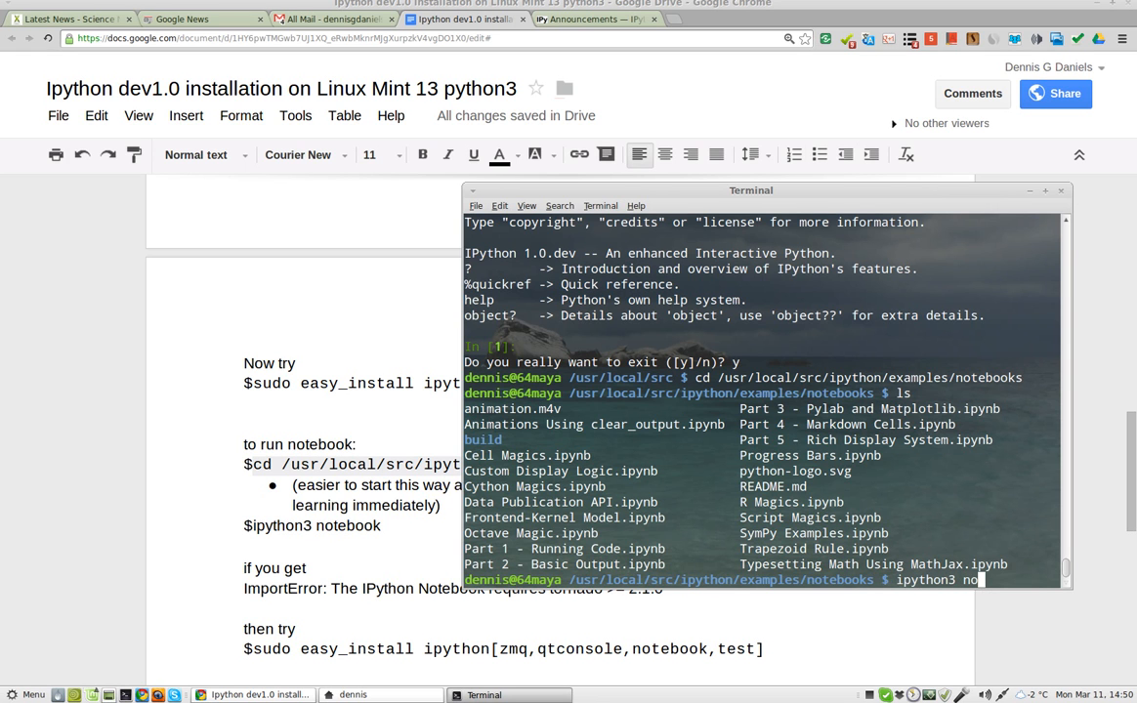
type("t")
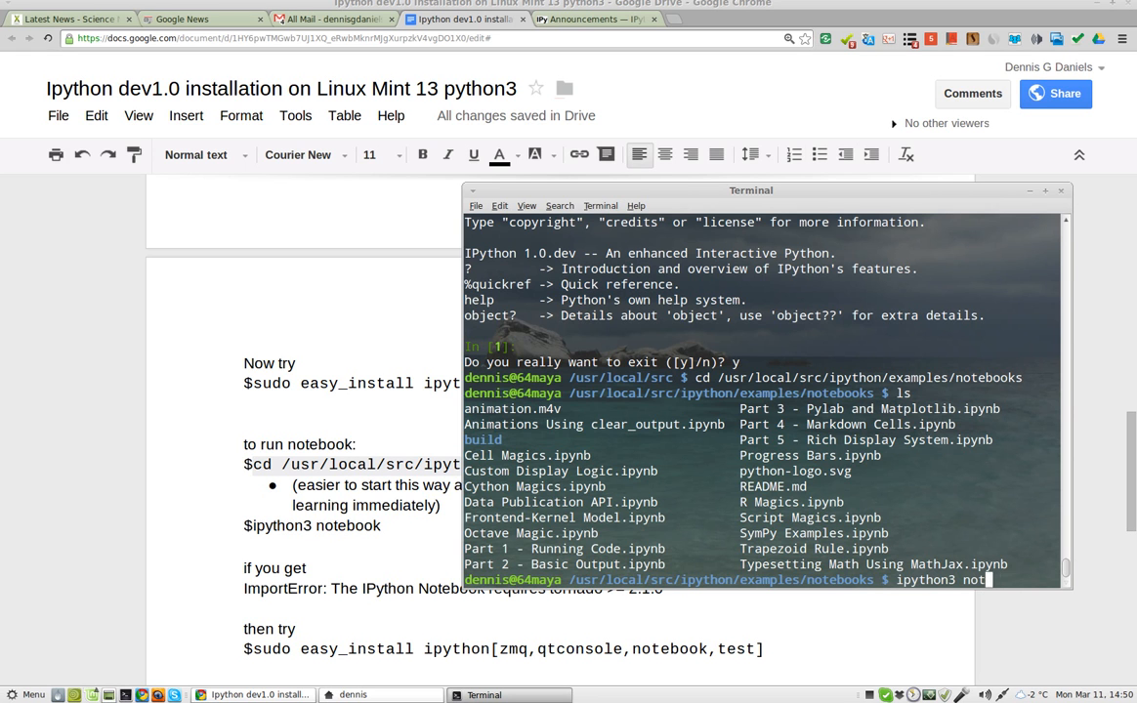
type("ebook")
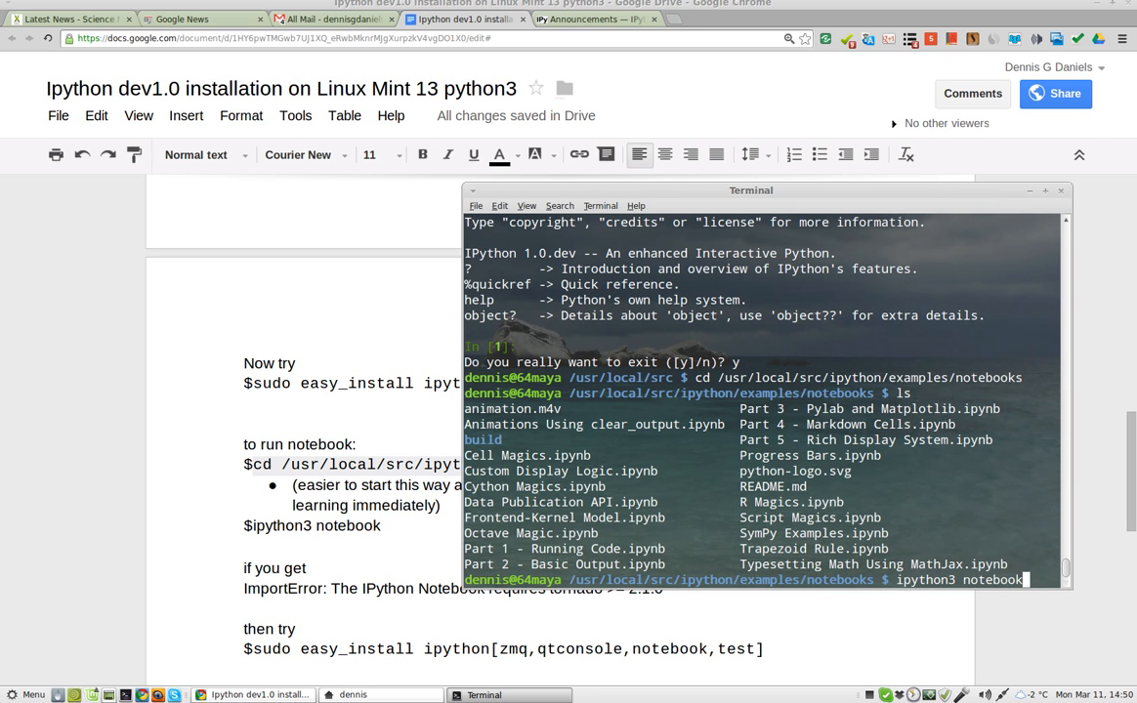
key("Return")
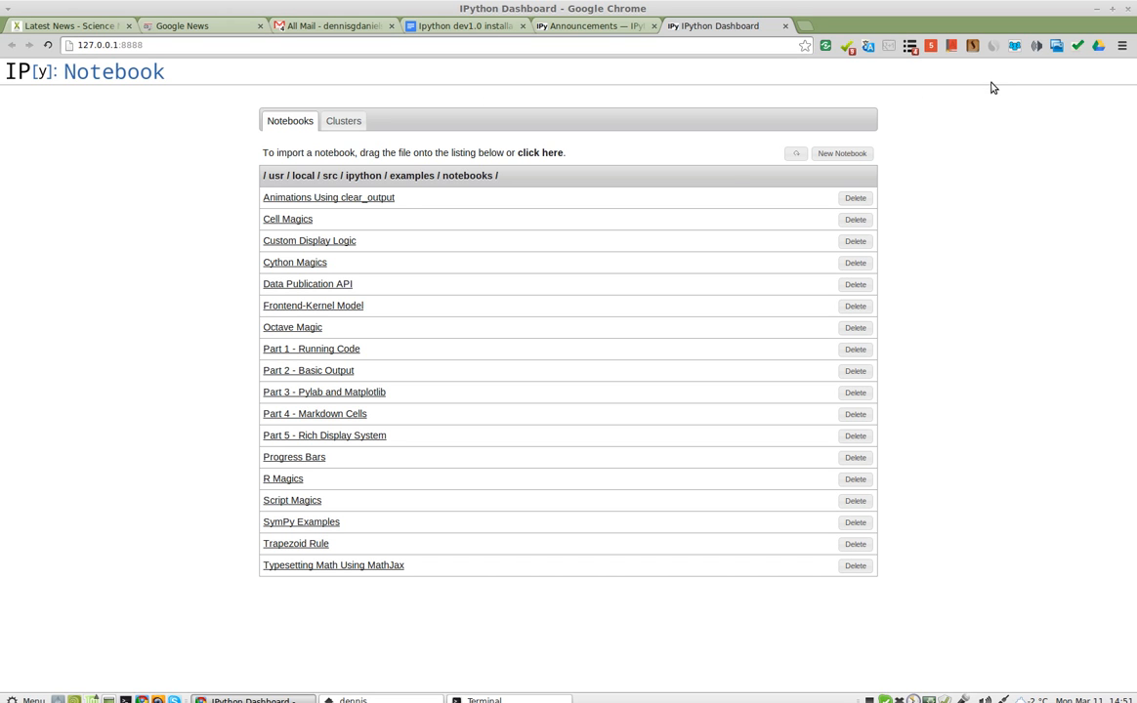
mouse_move(726, 317)
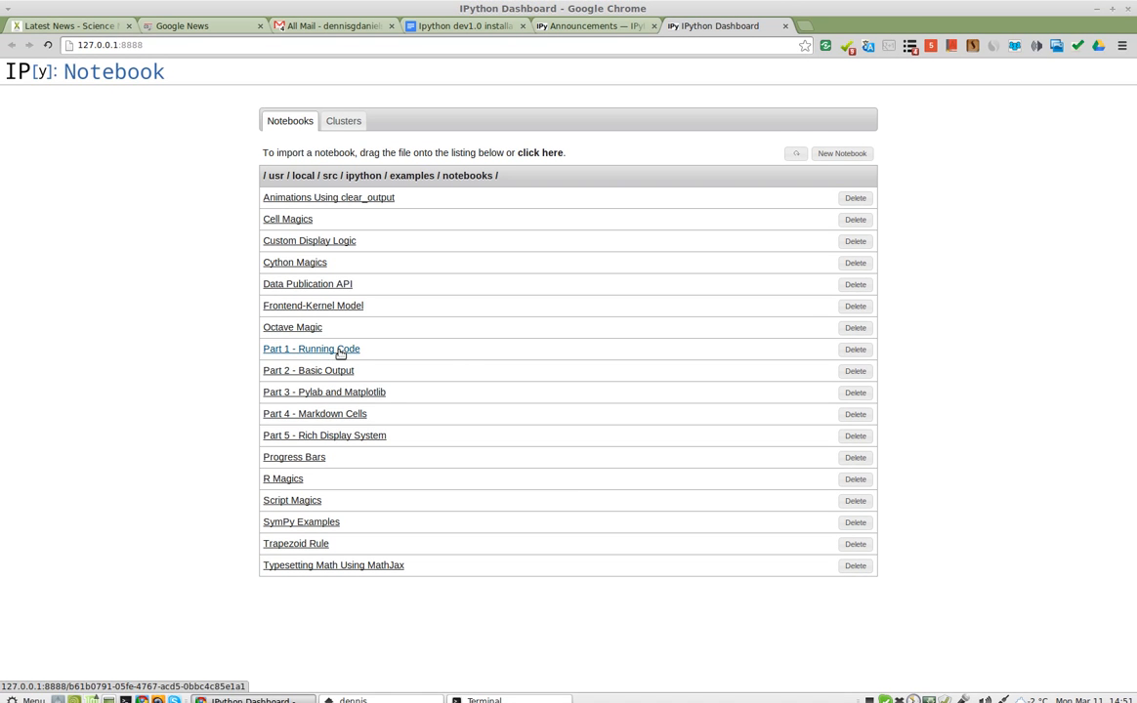
Open the 'Part 1 - Running Code' notebook from the dashboard.
left_click(310, 348)
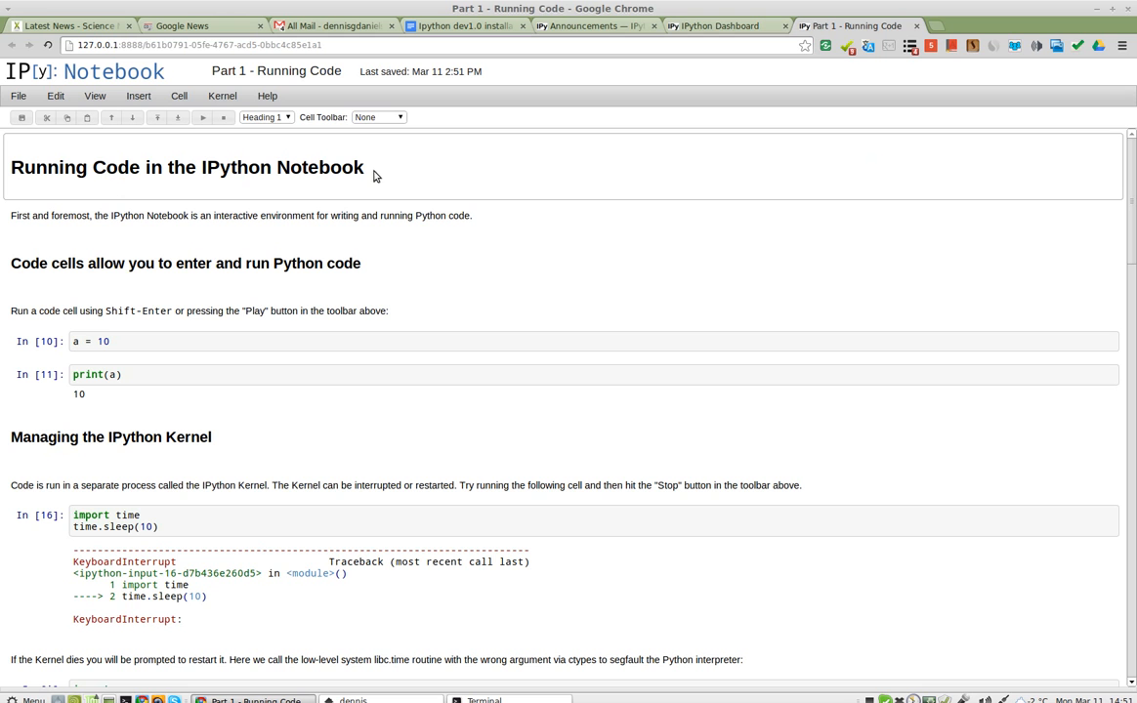
mouse_move(250, 217)
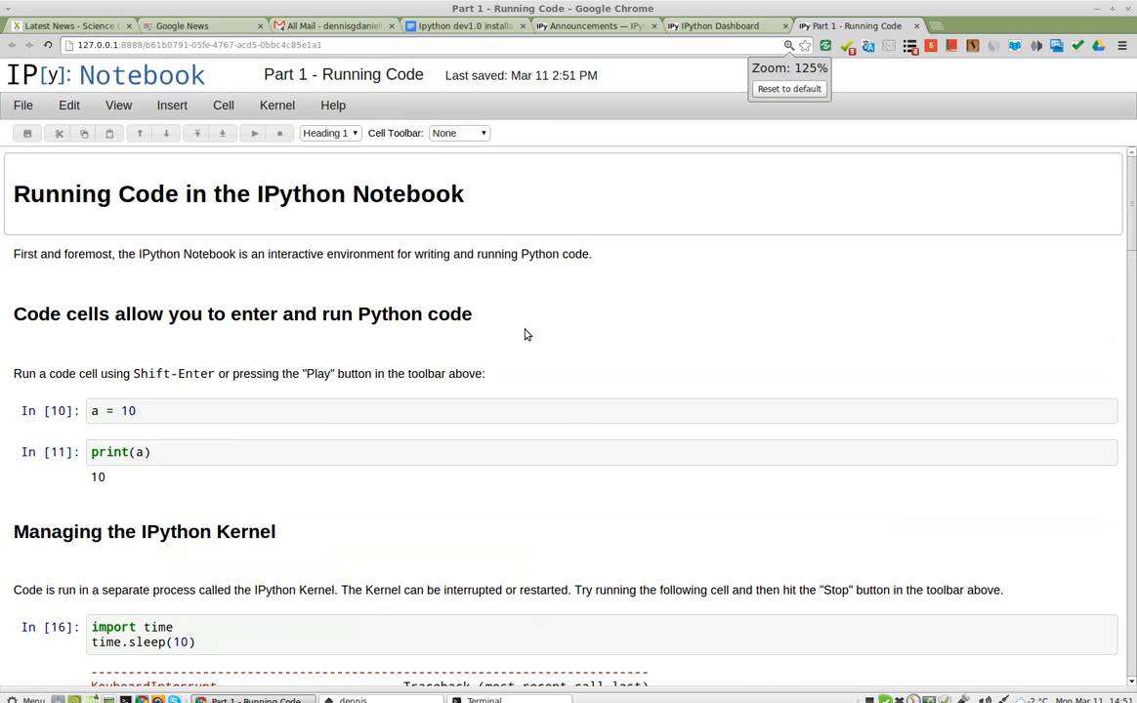
Reset the page zoom to normal and scroll back to the notebook's opening heading.
left_click(789, 90)
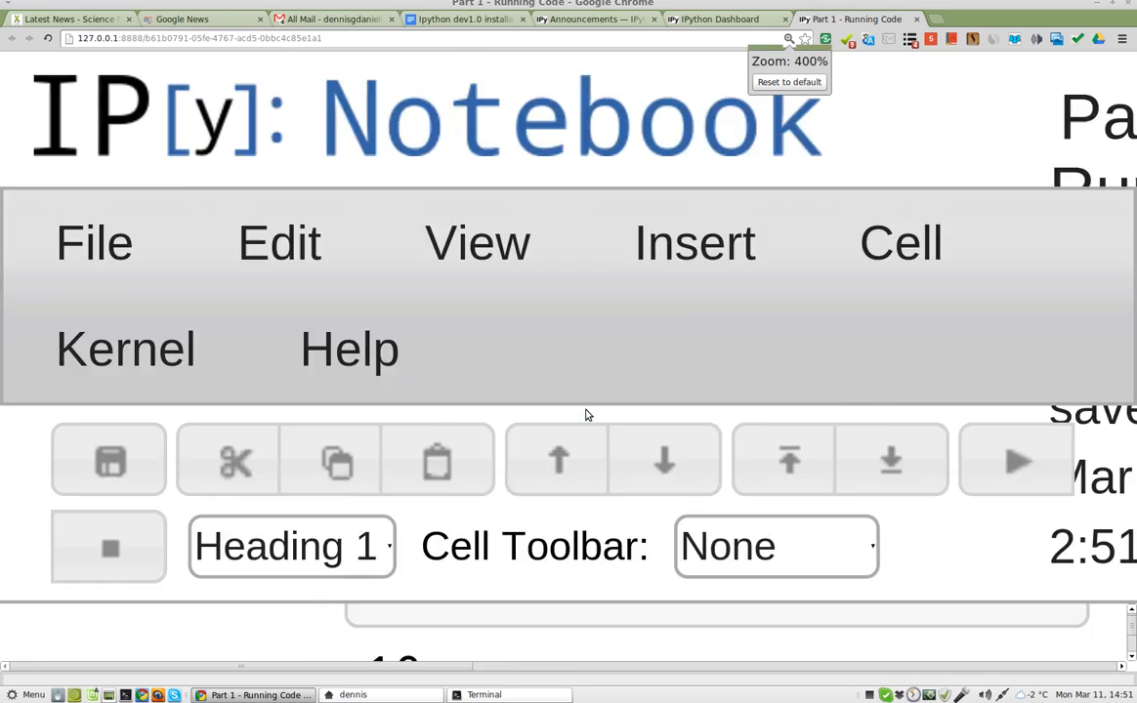
left_click(790, 39)
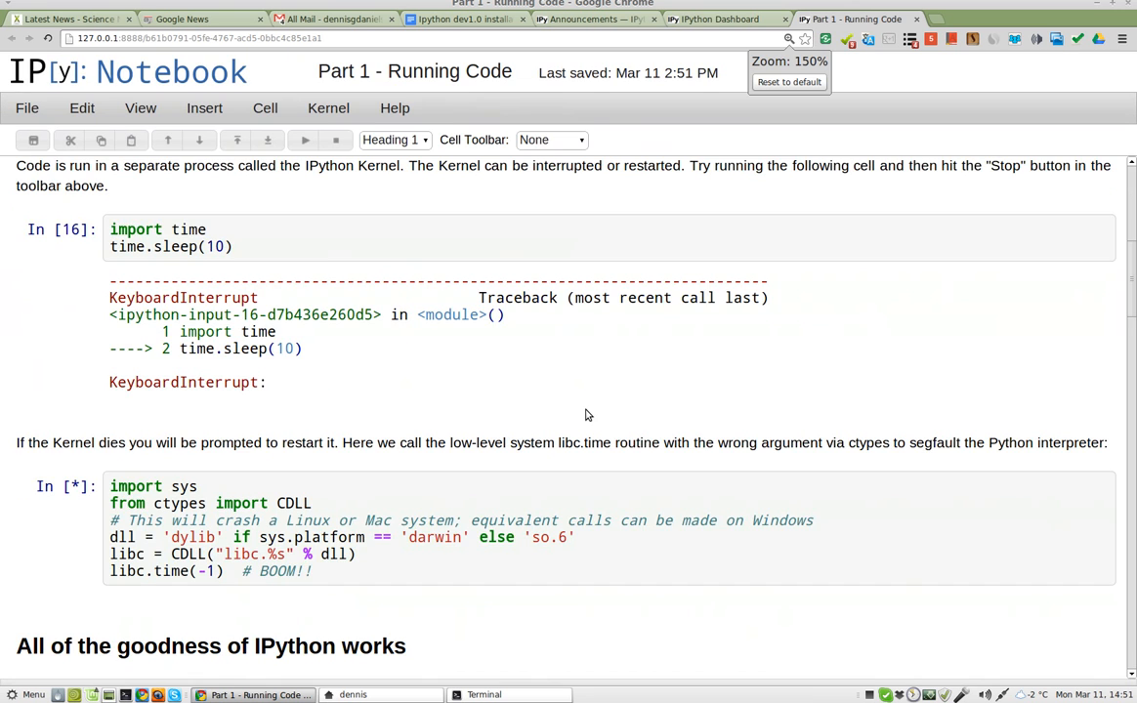
scroll("up", 3)
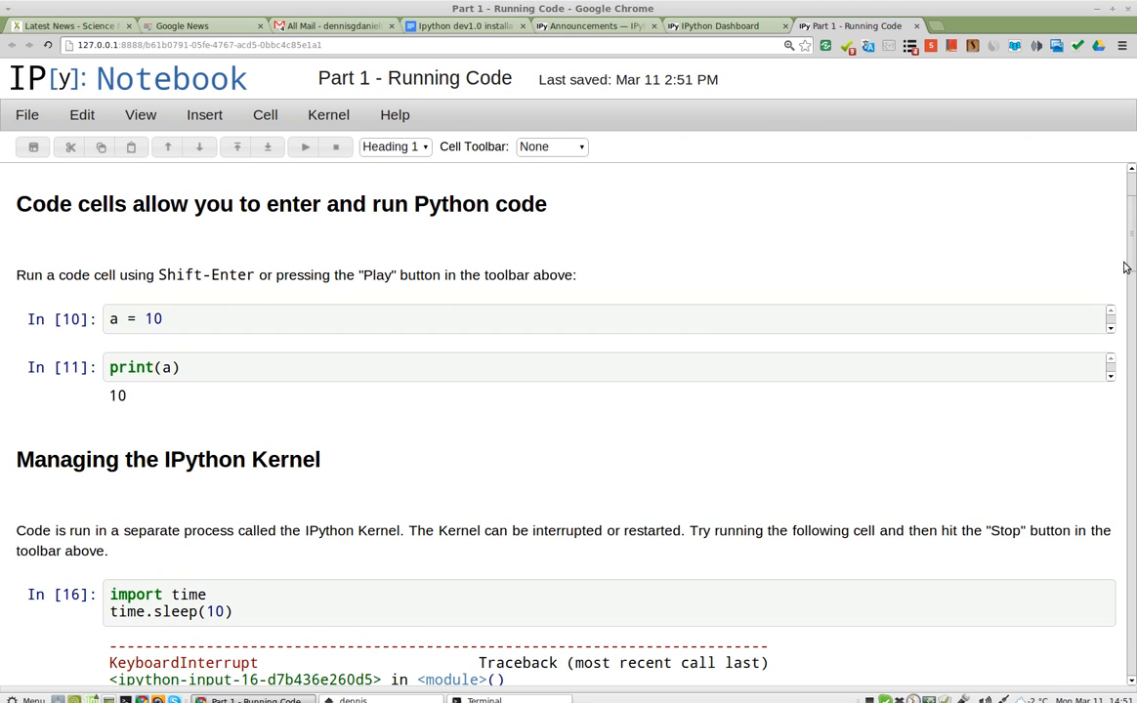
scroll("up", 3)
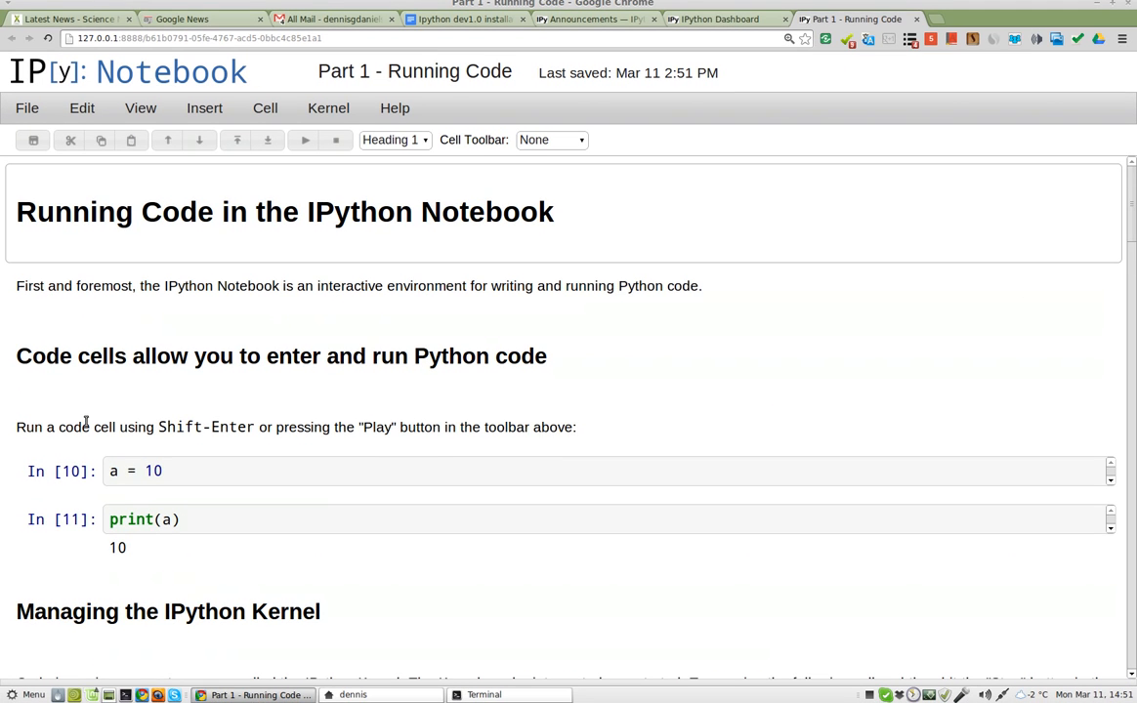
mouse_move(137, 441)
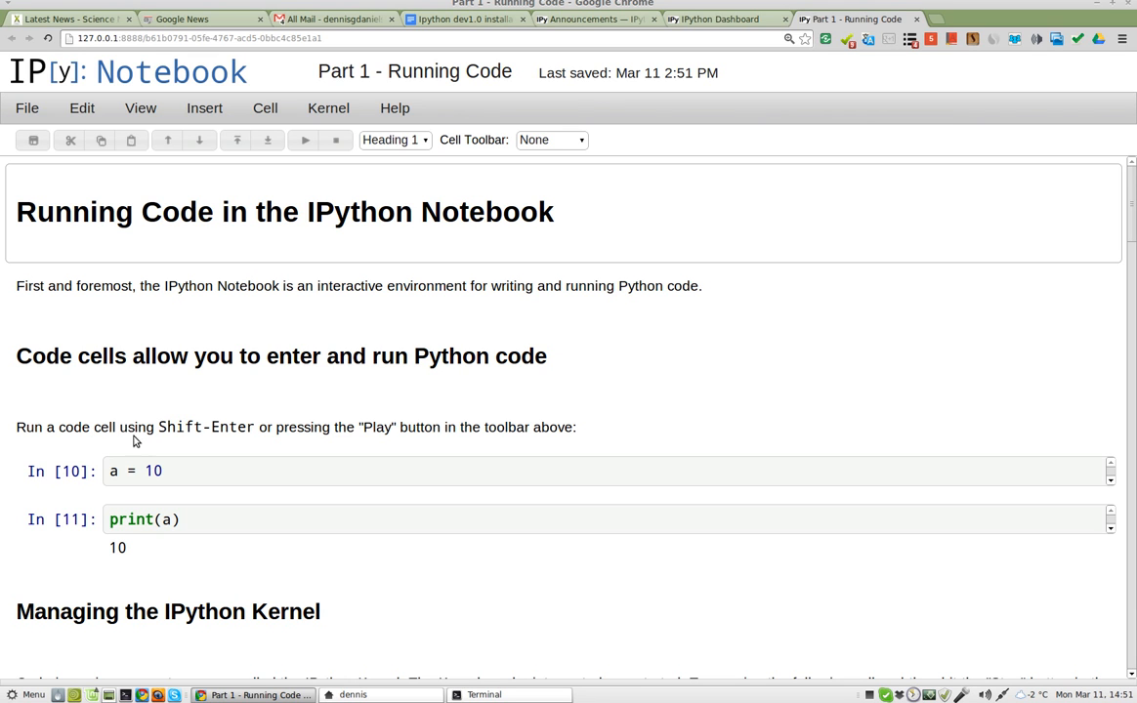
mouse_move(550, 426)
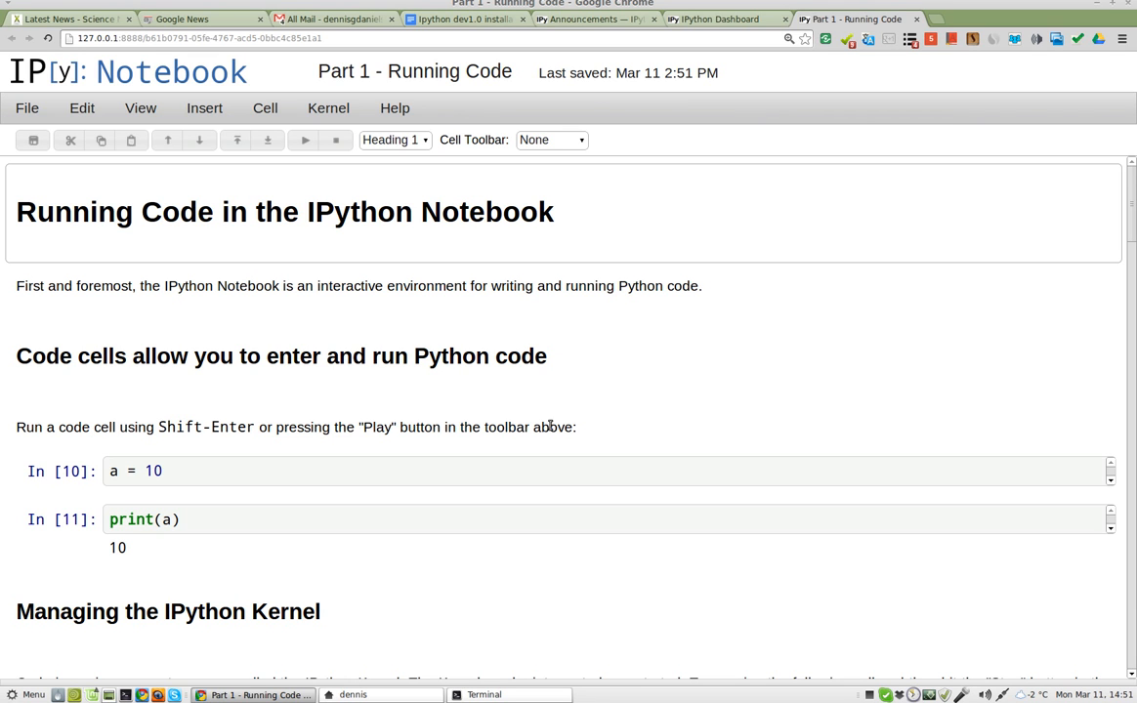
mouse_move(670, 409)
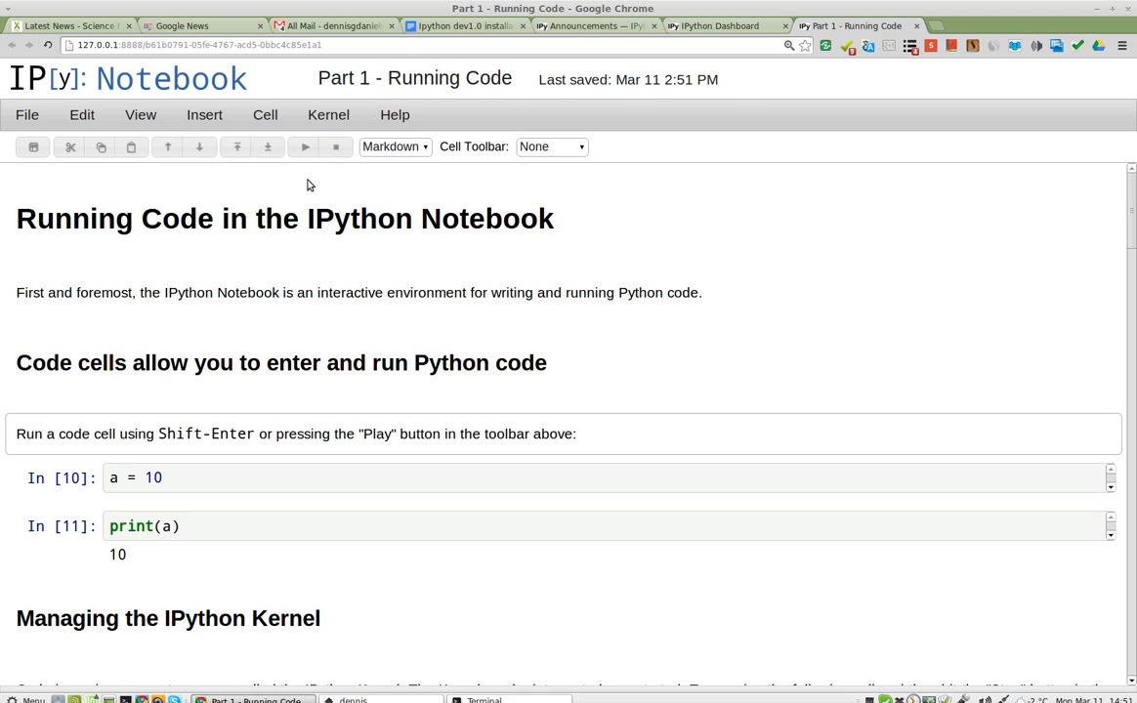
mouse_move(301, 258)
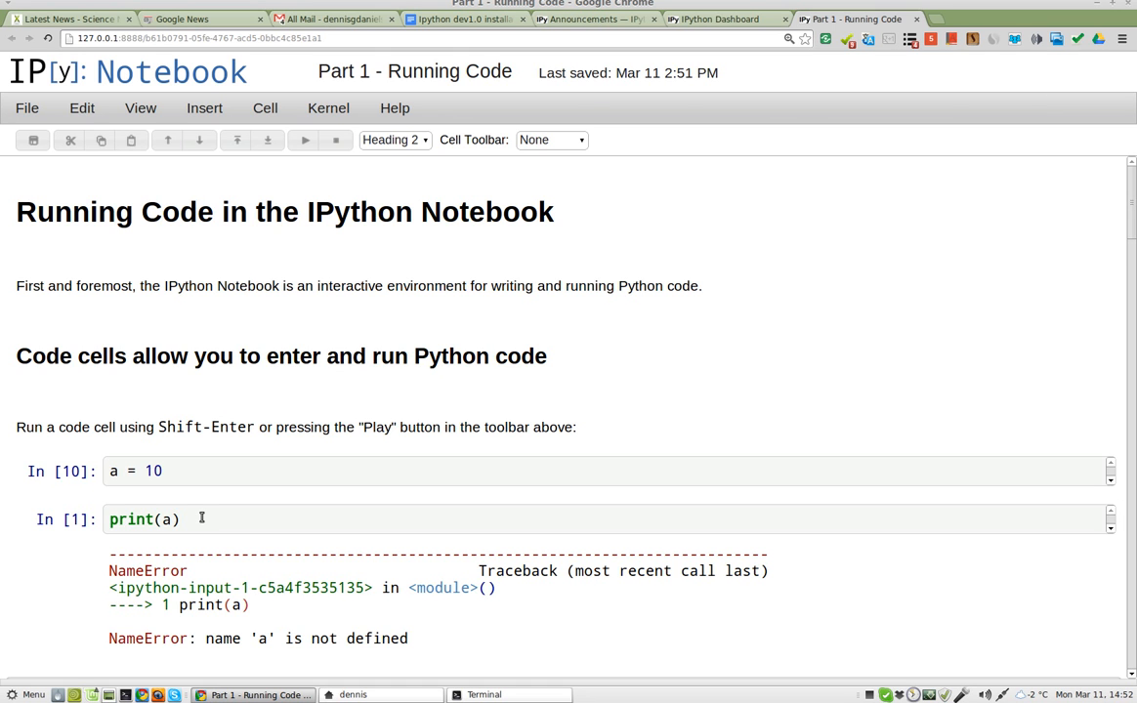
mouse_move(416, 643)
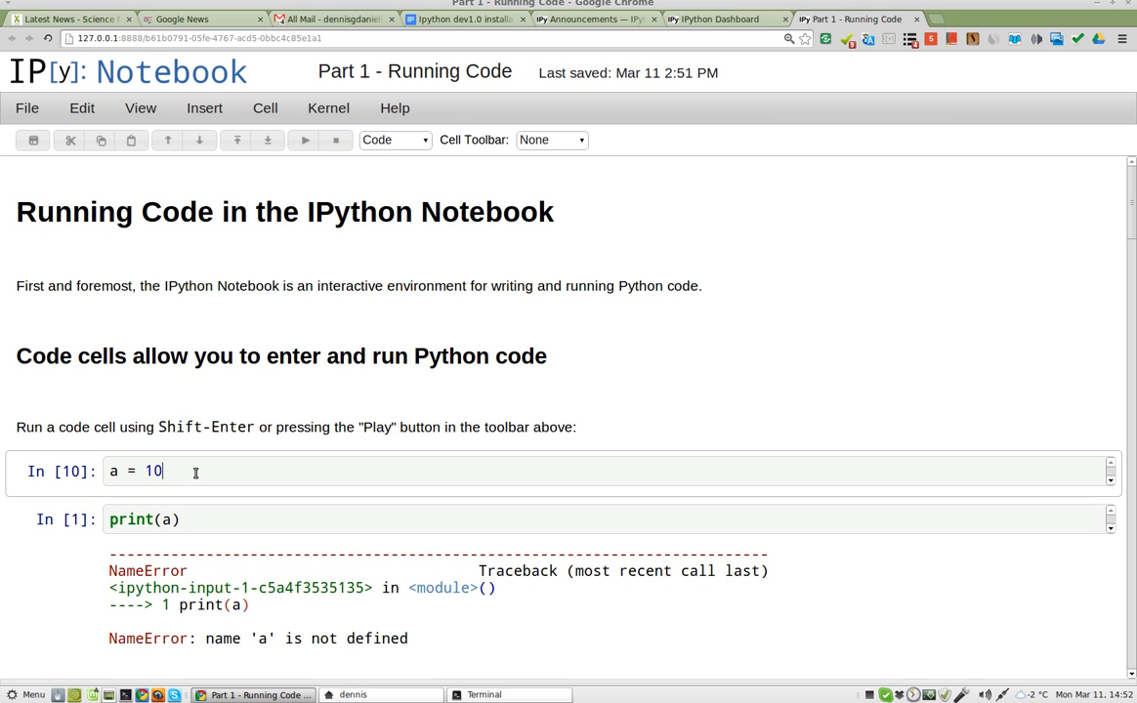
Rerun the a = 10 cell with Shift-Enter and move down toward the sleep cell.
key("shift+Return")
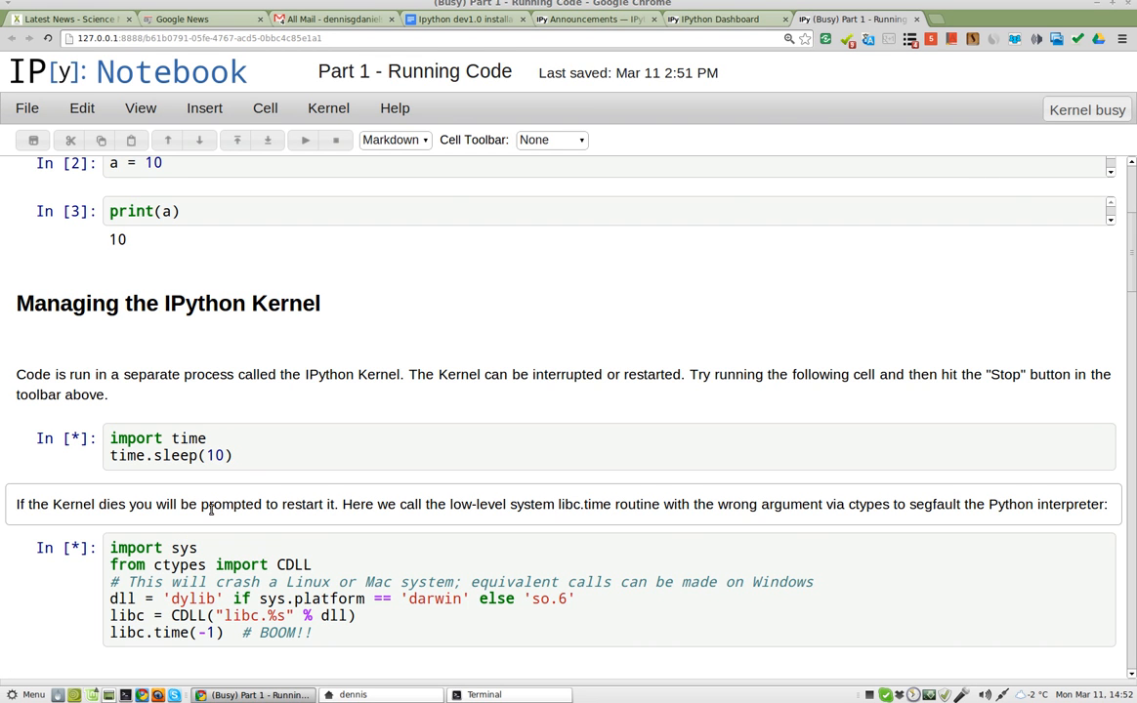
mouse_move(111, 404)
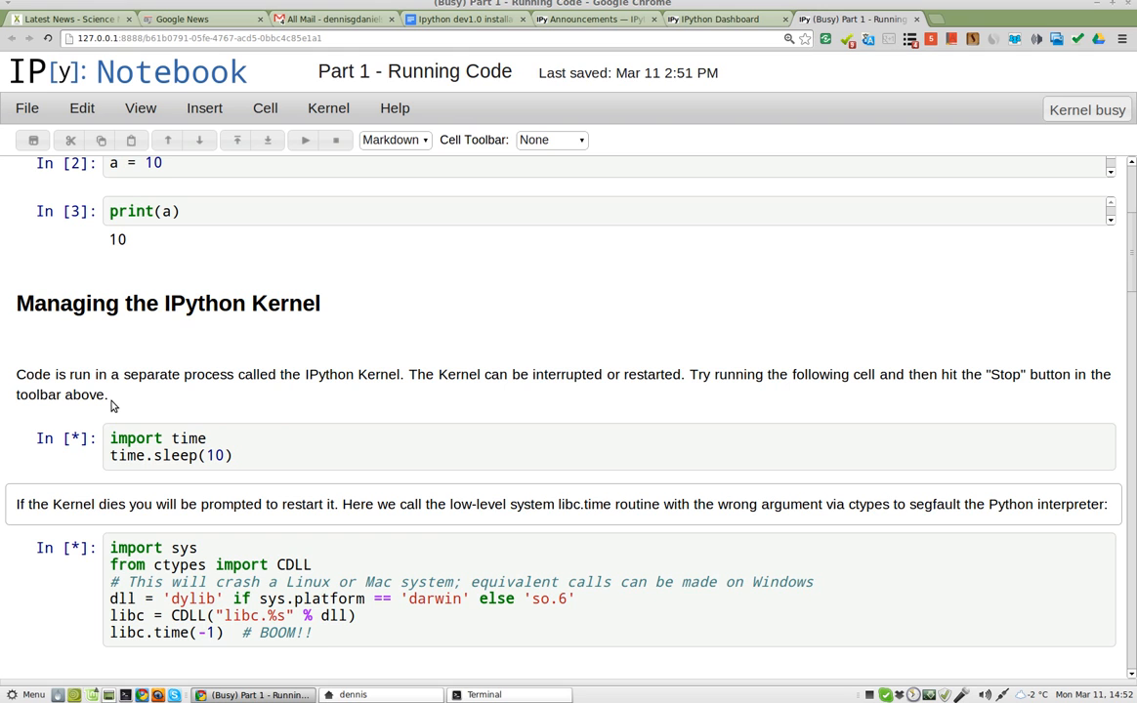
mouse_move(347, 508)
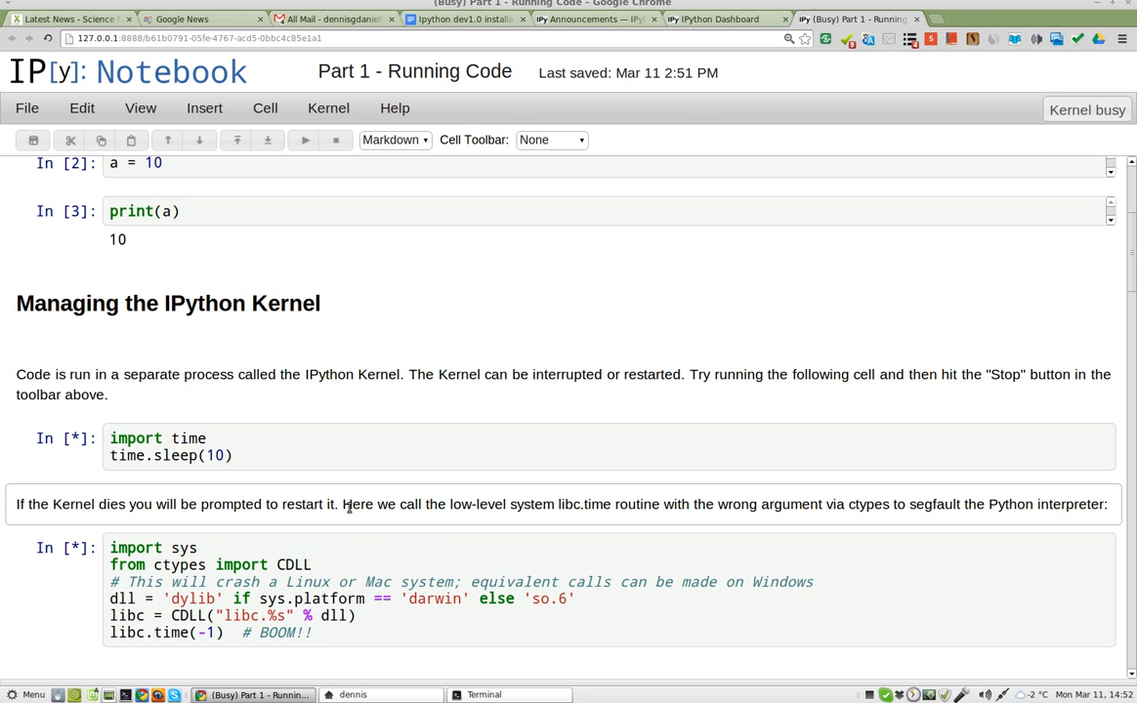
scroll("down", 3)
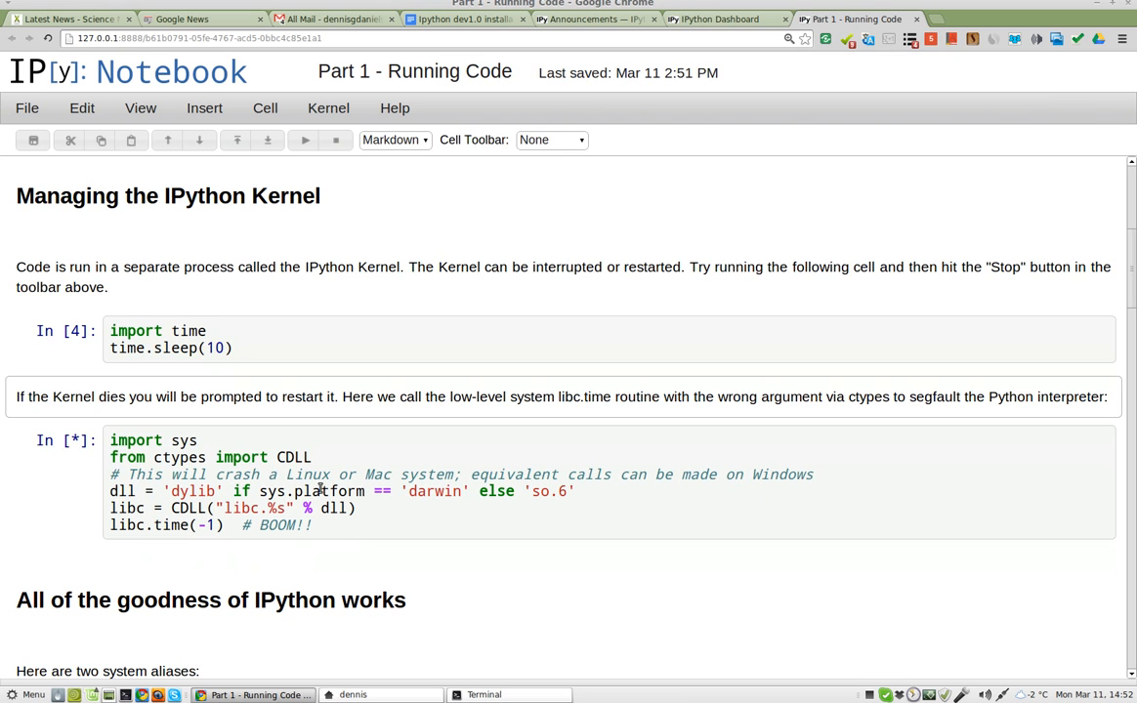
mouse_move(766, 478)
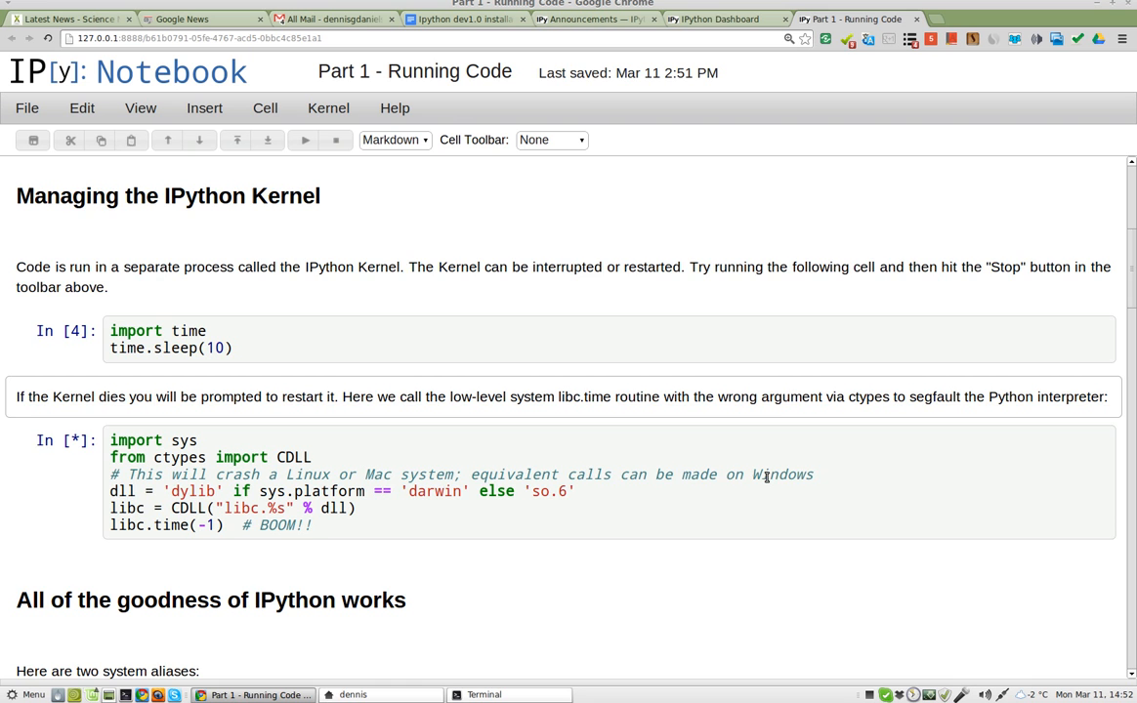
Scroll down past the crash example to the pwd and ls cells.
scroll("down", 3)
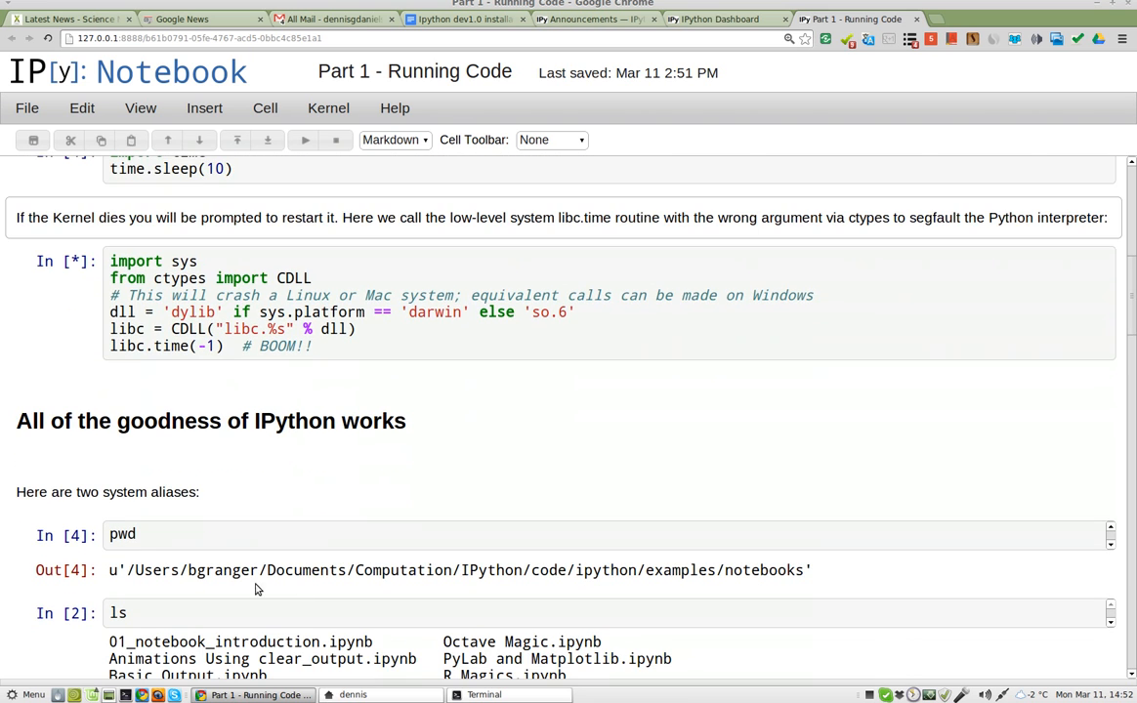
scroll("down", 3)
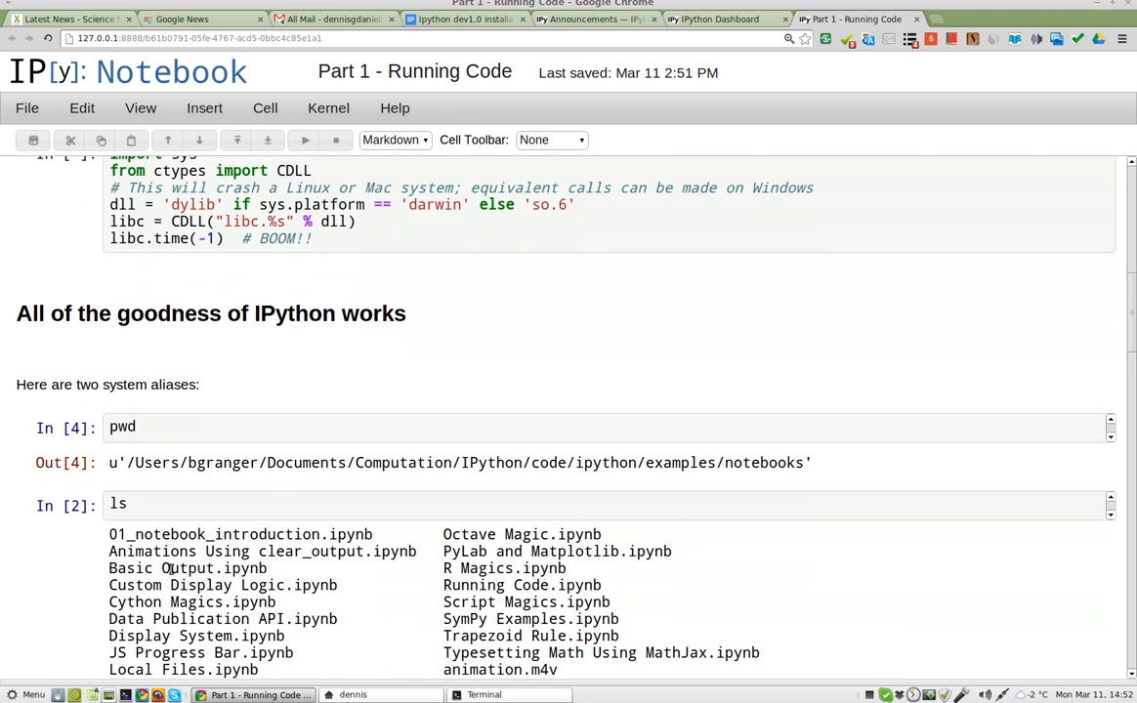
scroll("down", 3)
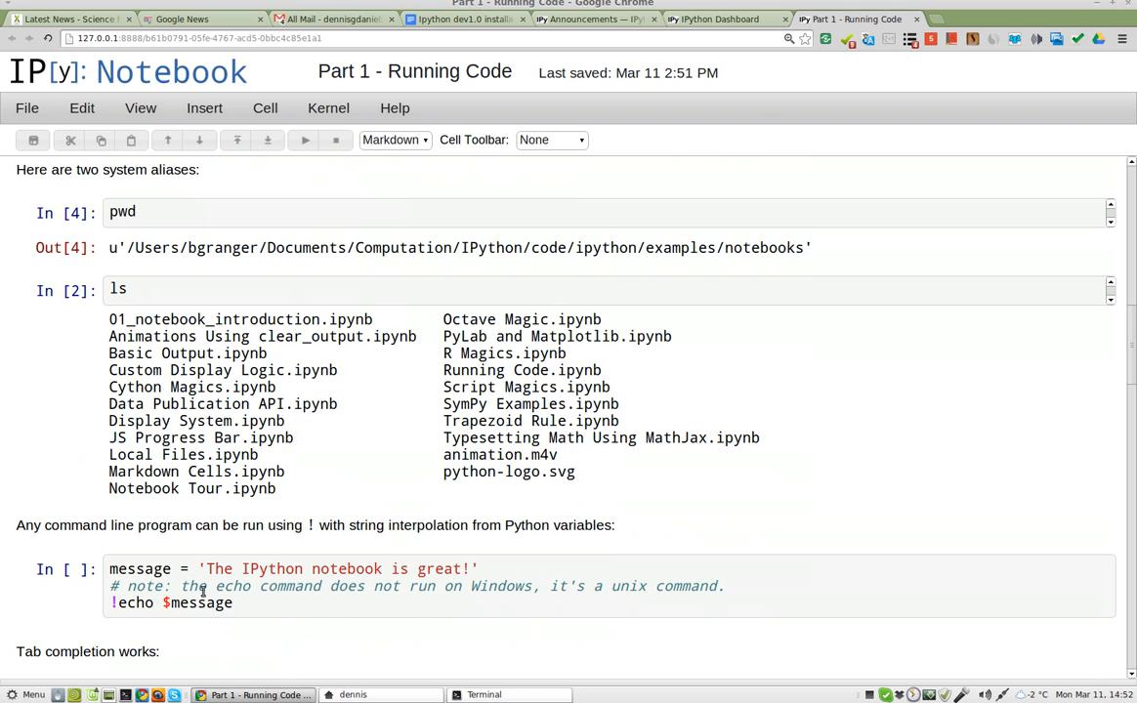
scroll("down", 3)
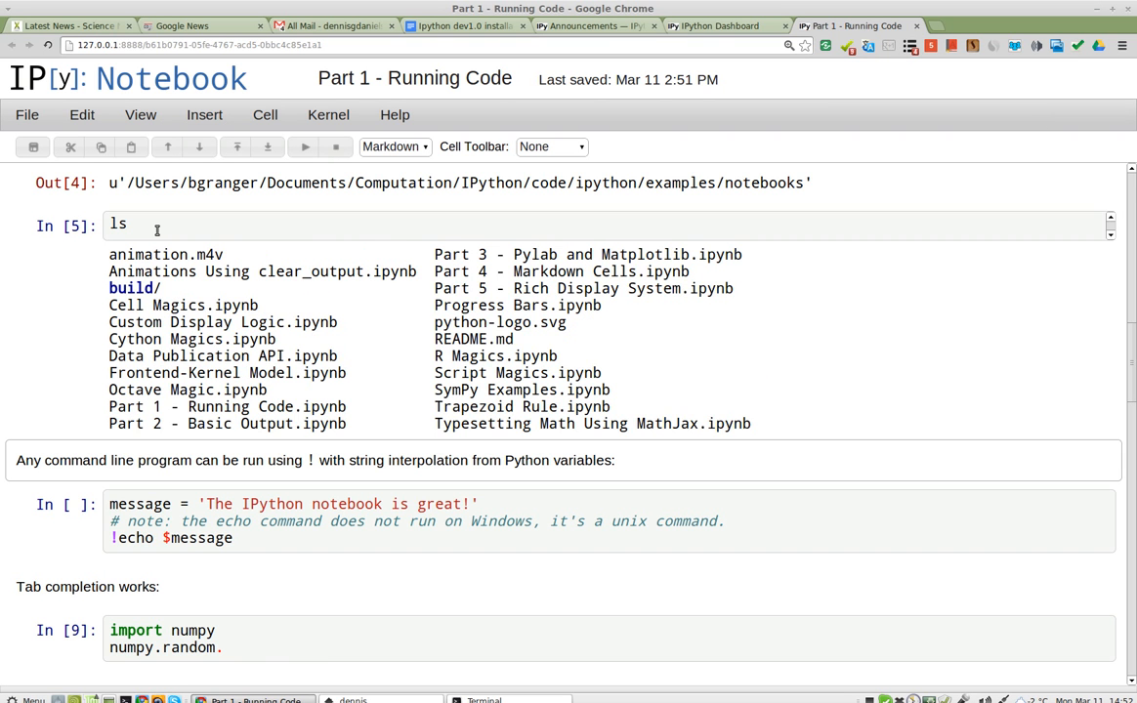
mouse_move(207, 250)
type("ip")
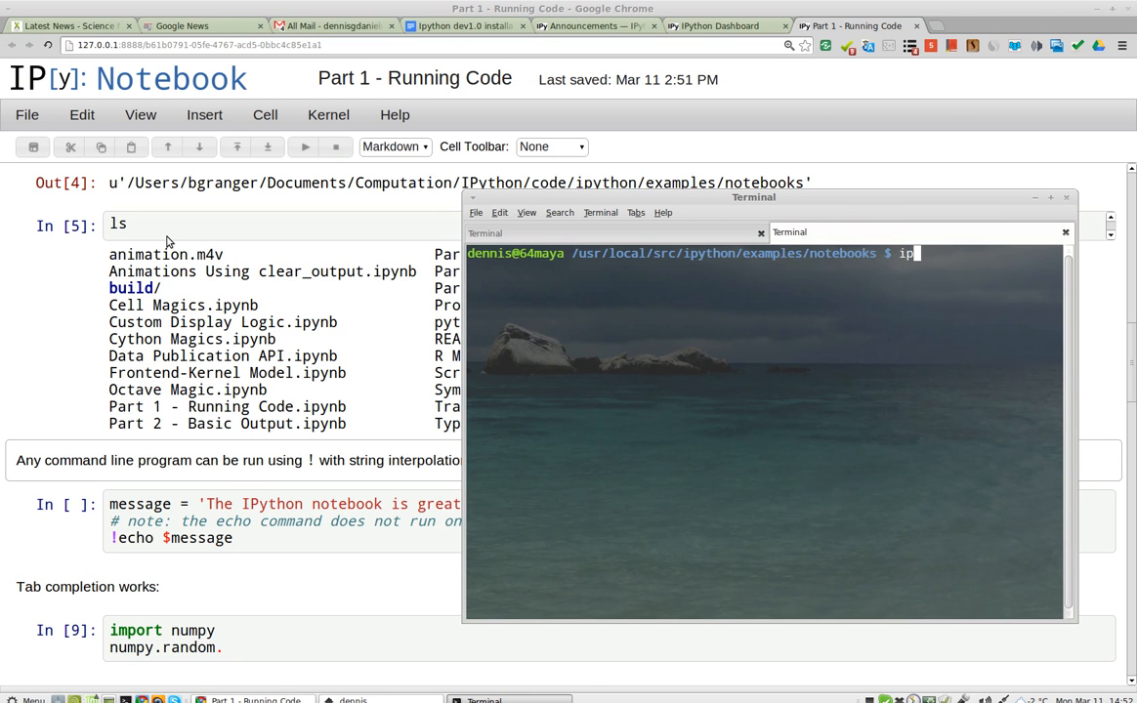
Start ipython3 in the terminal and run ls to list the notebooks folder.
type("ython3")
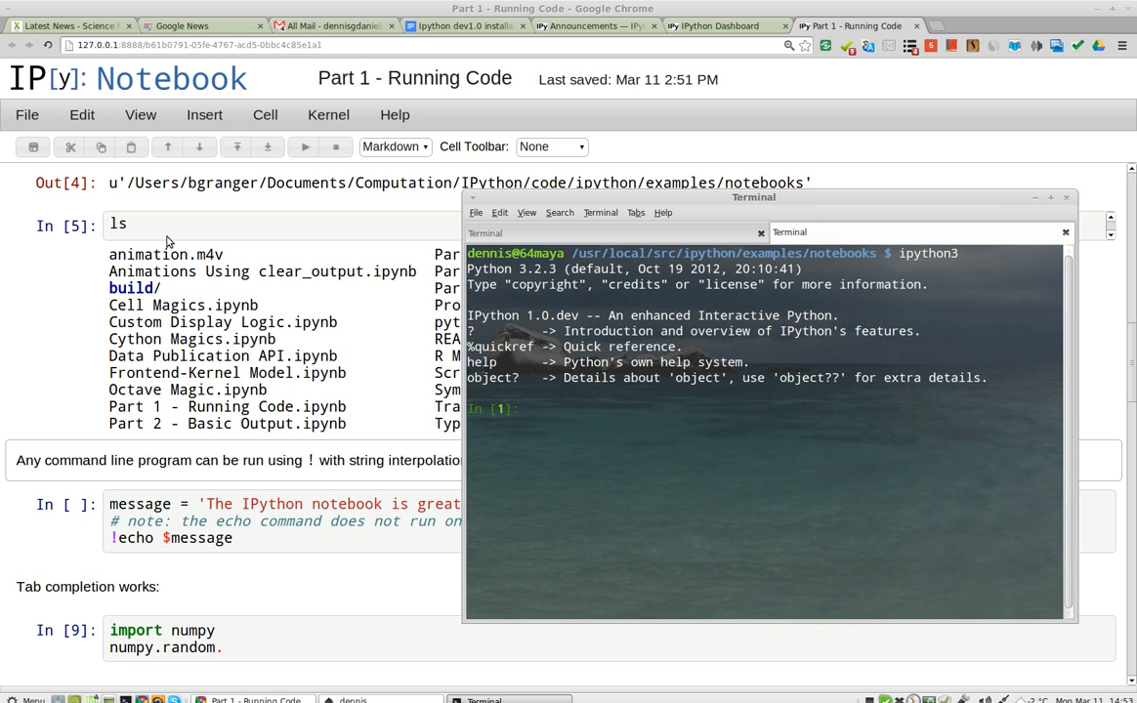
type("ls")
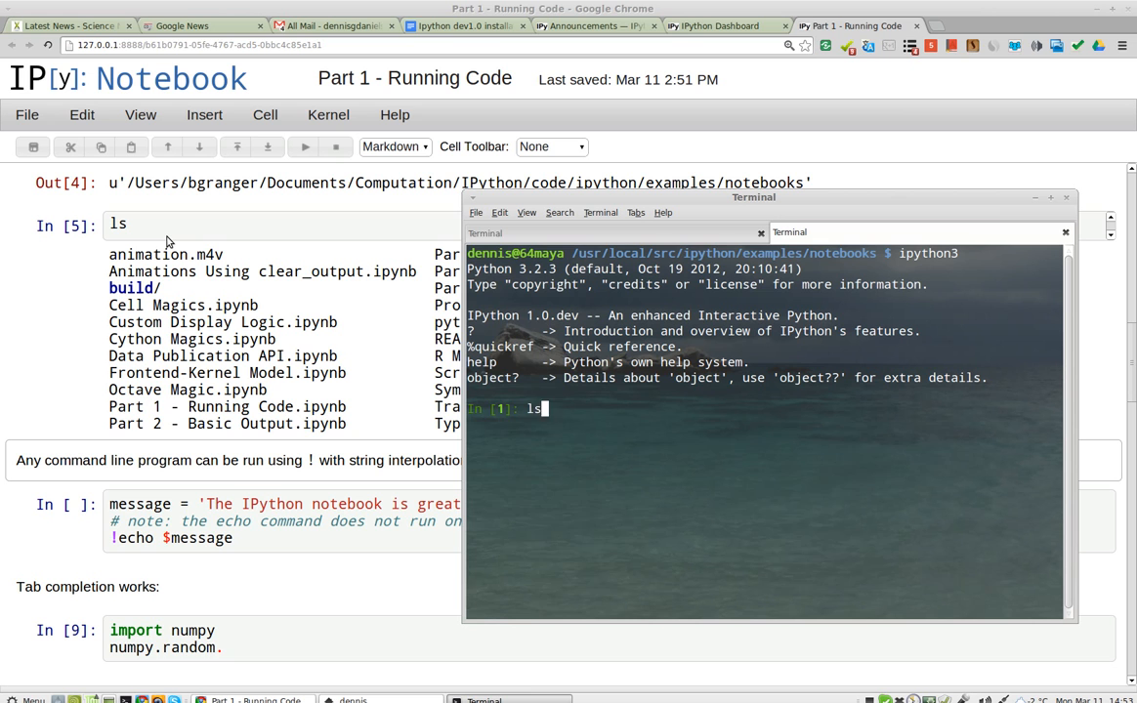
key("Return")
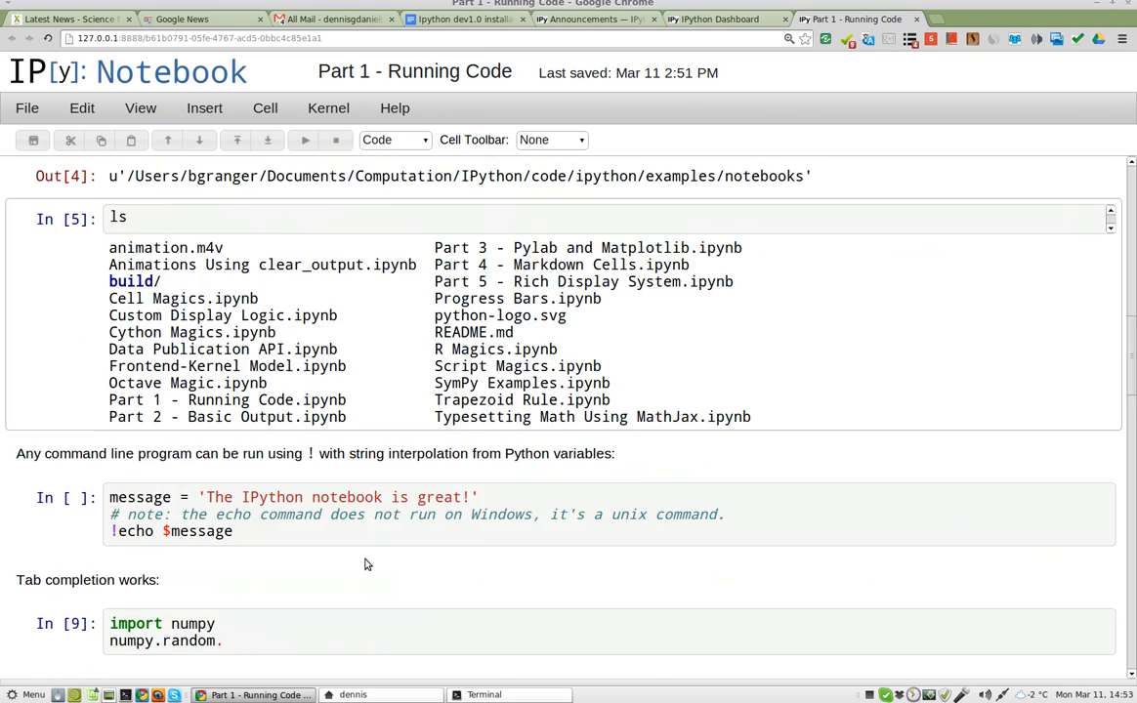
Scroll to the top of Running Code and switch back to the Google Docs notes tab.
scroll("up", 3)
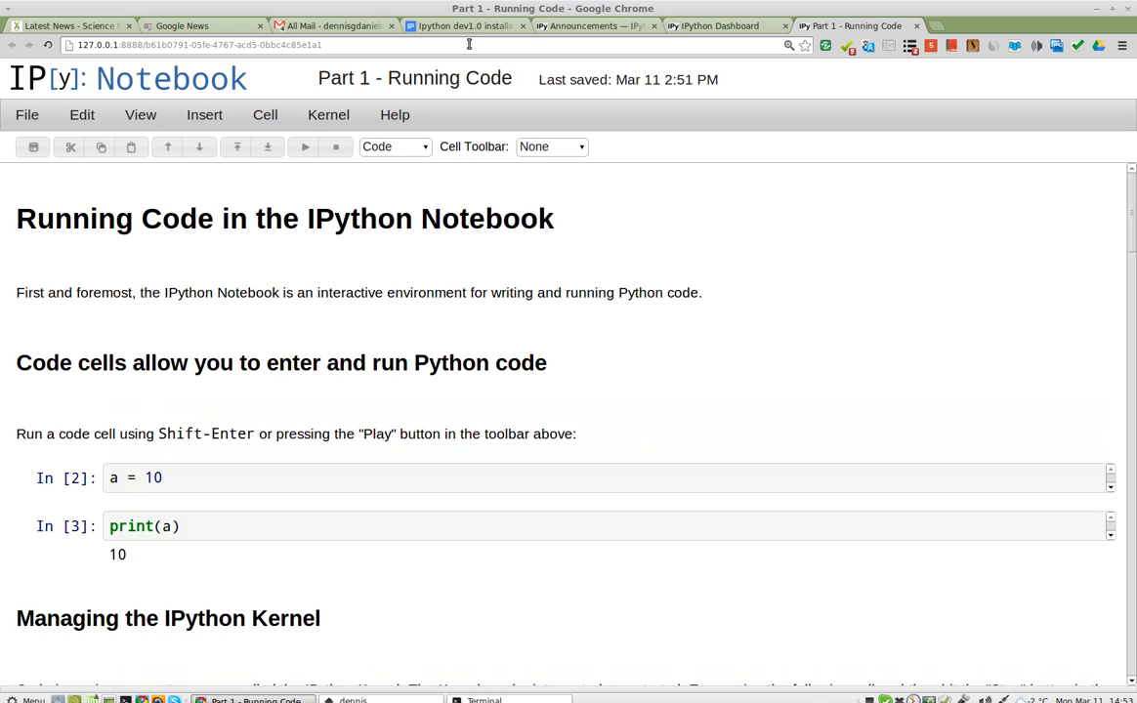
left_click(465, 25)
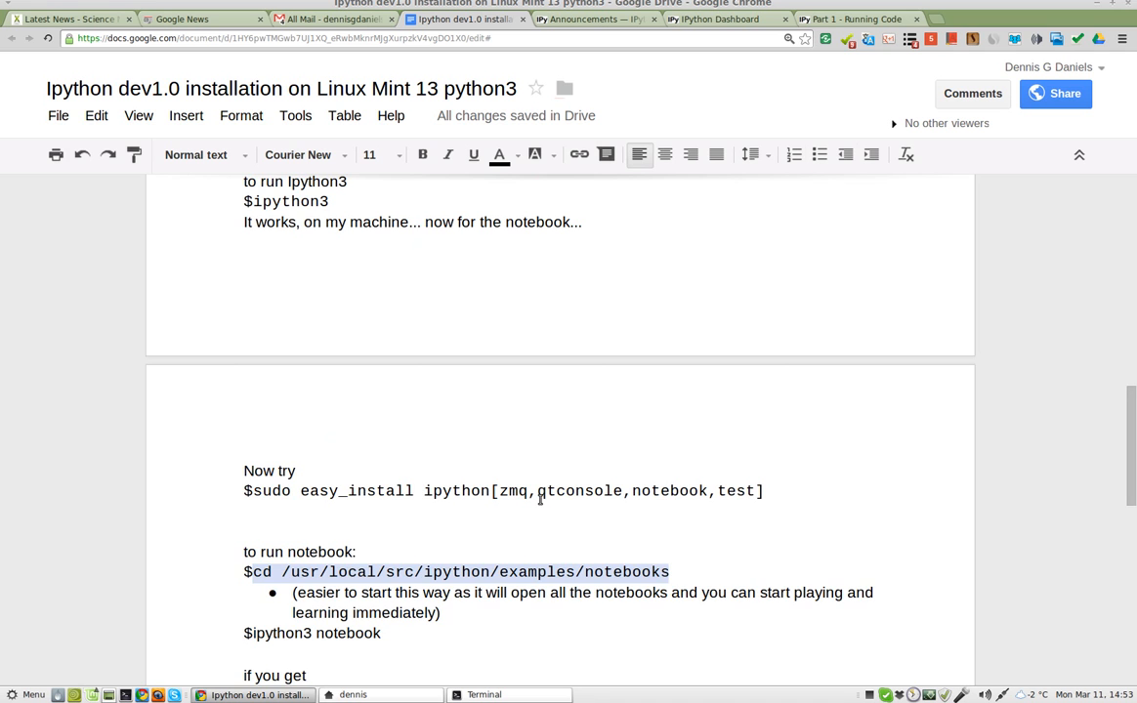
Scroll the notes from the git clone and ipython3 steps down to the sudo easy_install line.
scroll("up", 3)
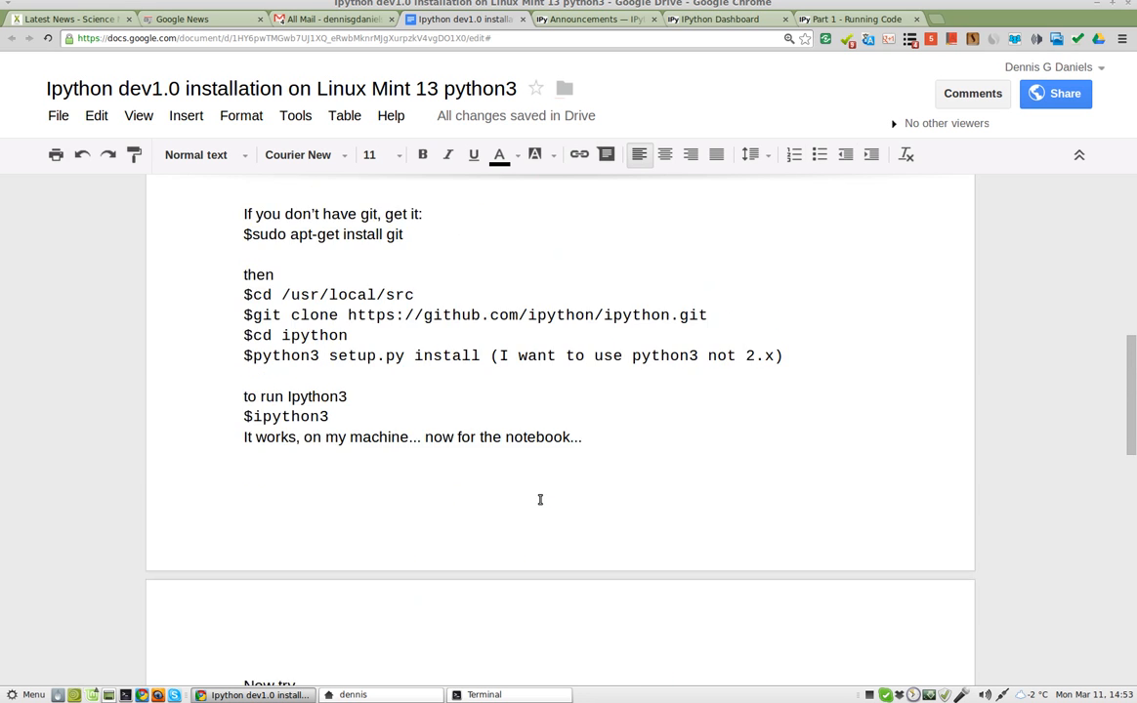
scroll("down", 3)
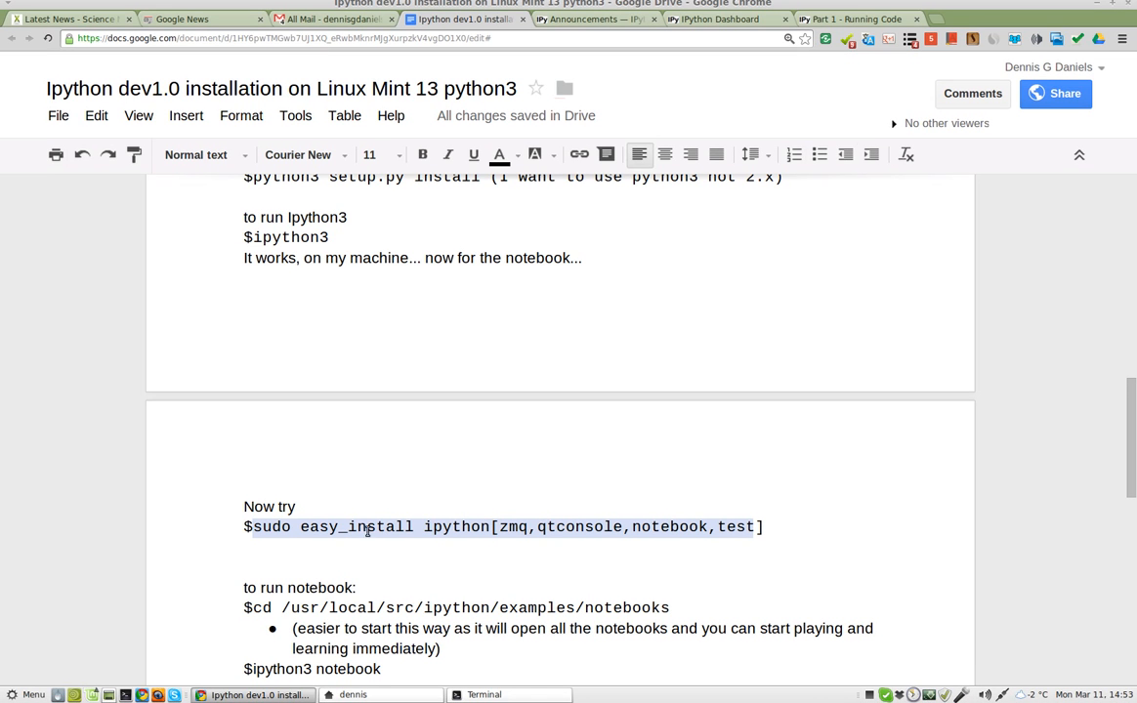
mouse_move(528, 531)
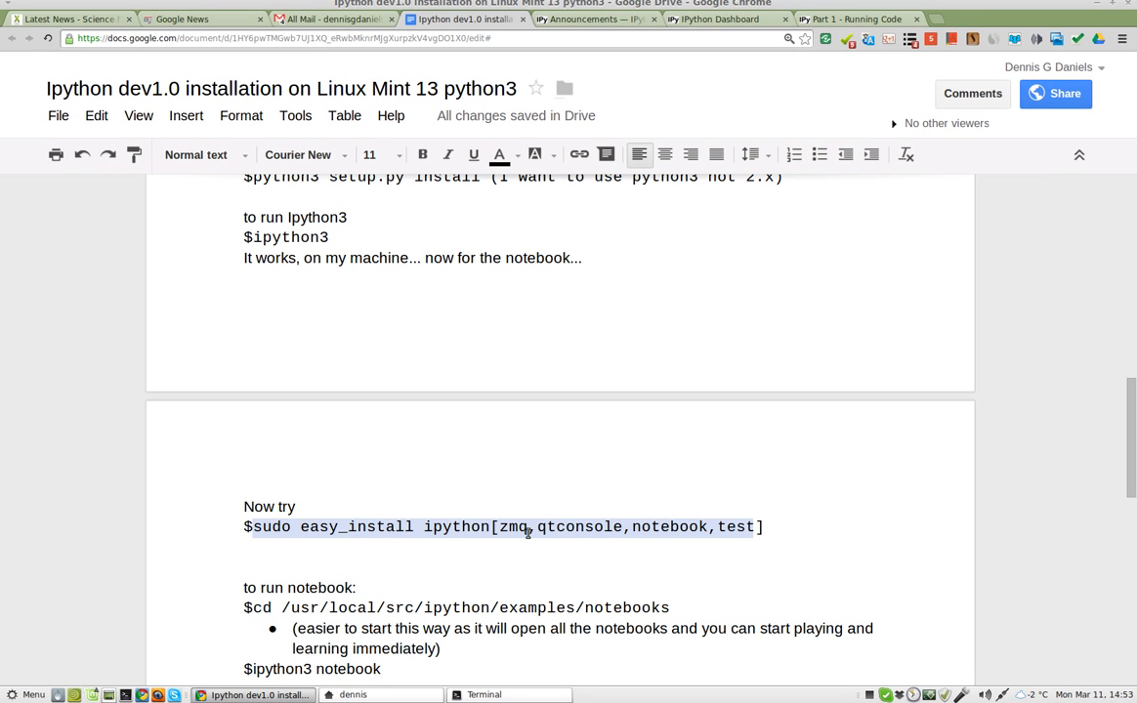